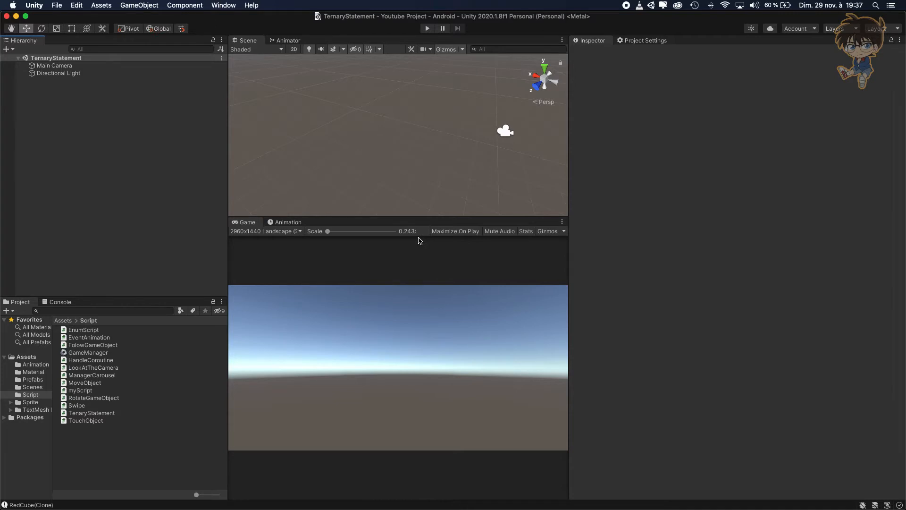
mouse_move(137, 443)
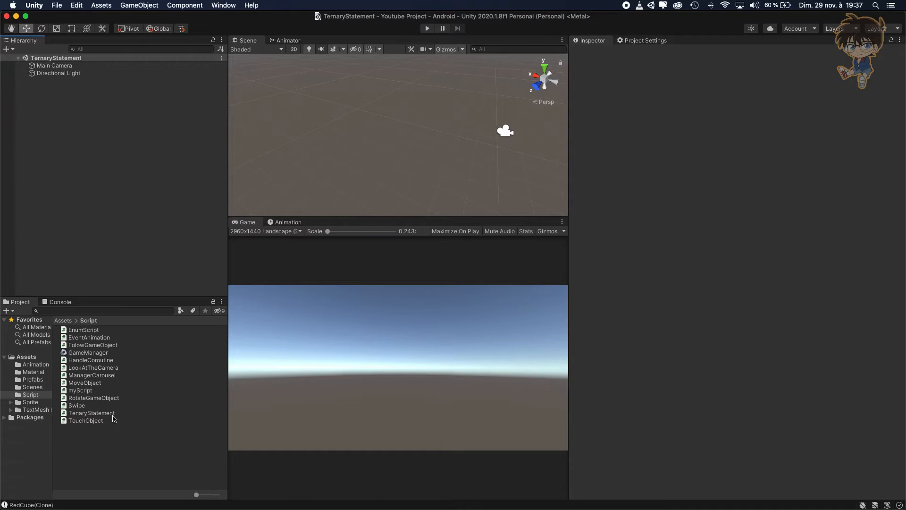
- Select the TernaryStatement script in the Script folder to preview its template code
click(91, 412)
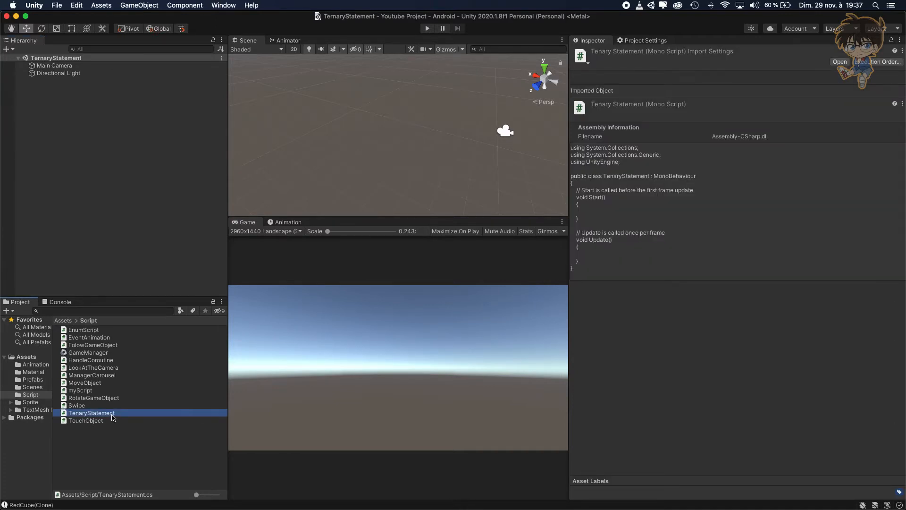
- Open the script in Visual Studio and declare a bool ClassicIf() method below Update
double_click(91, 412)
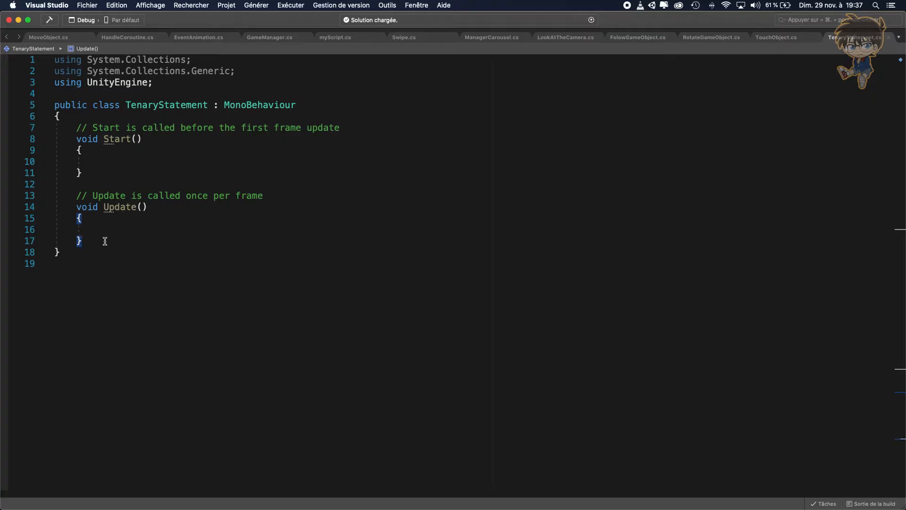
key(Enter)
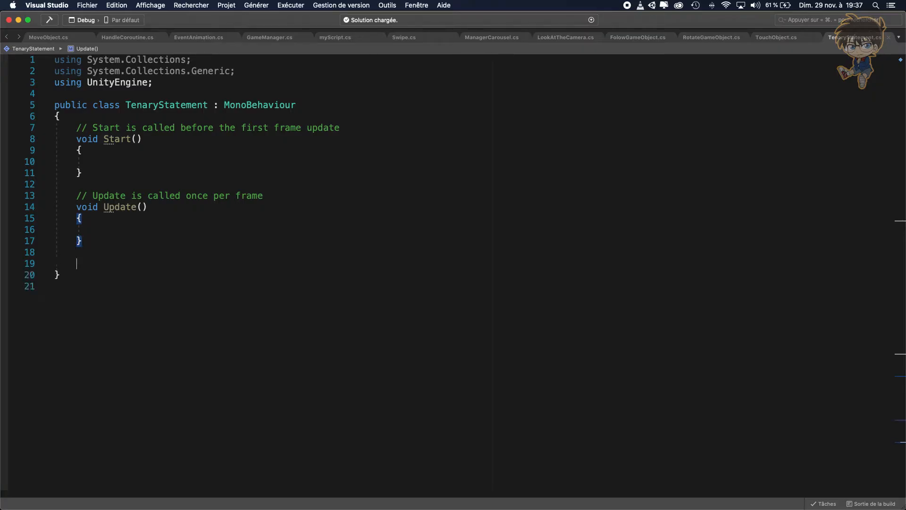
text(void)
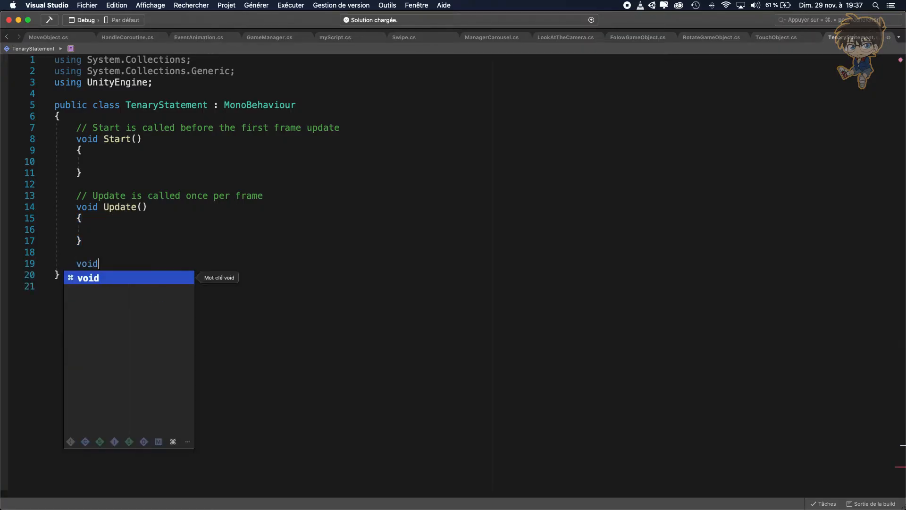
key(backspace)
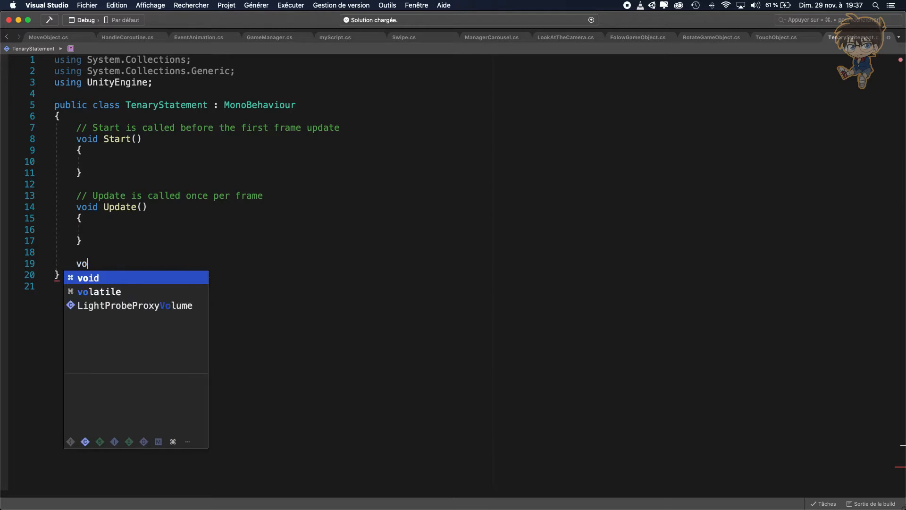
text(bool)
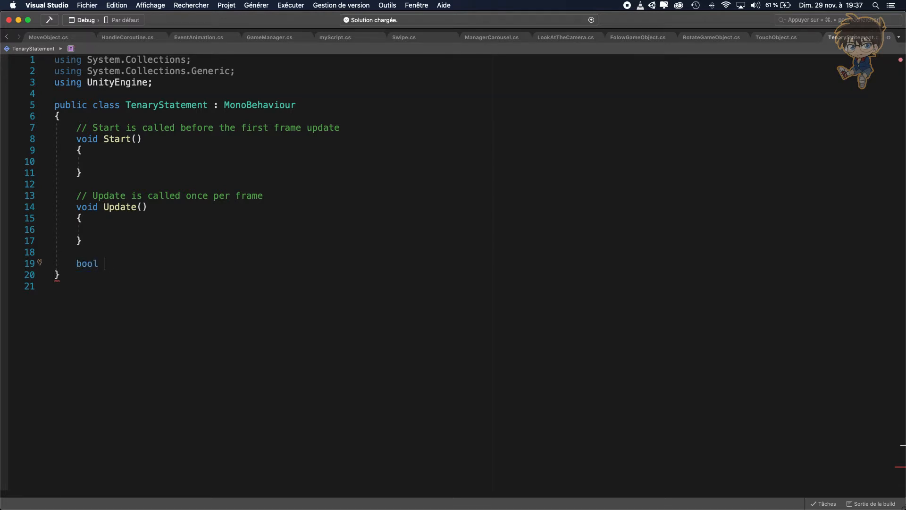
text(Cla)
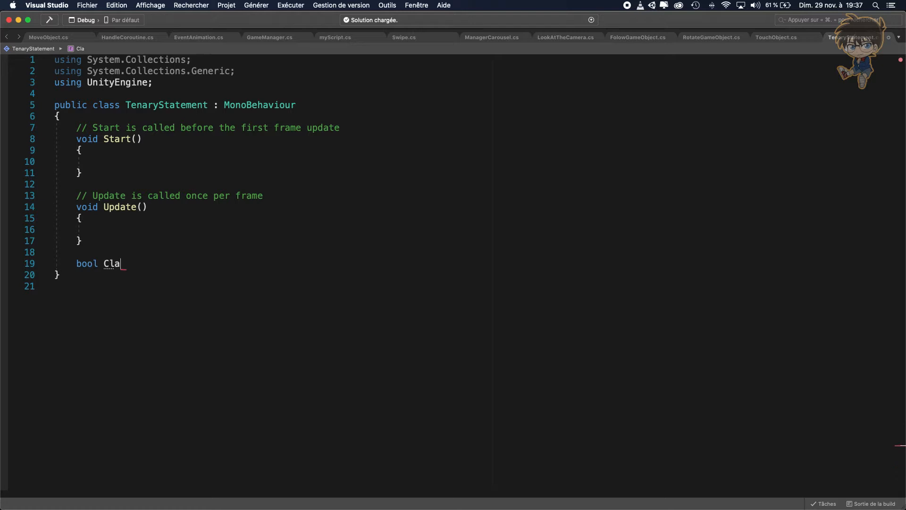
text(ssicIf())
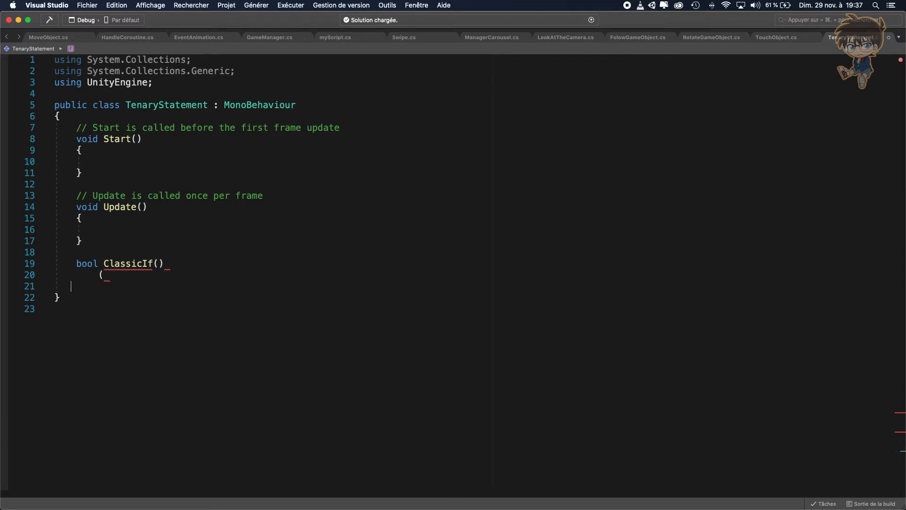
- Give ClassicIf an if (Input.GetKey(KeyCode.A)) return true; else return branch
key(Backspace)
text({ )
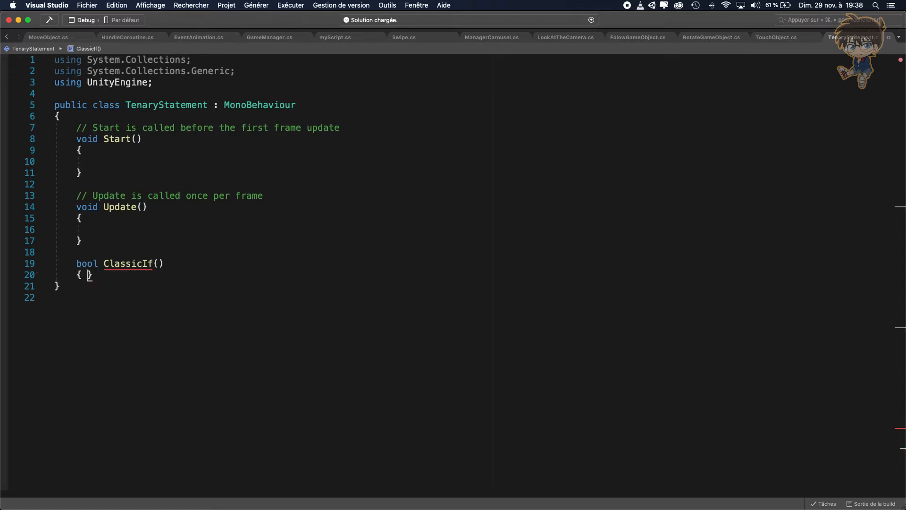
text(if()
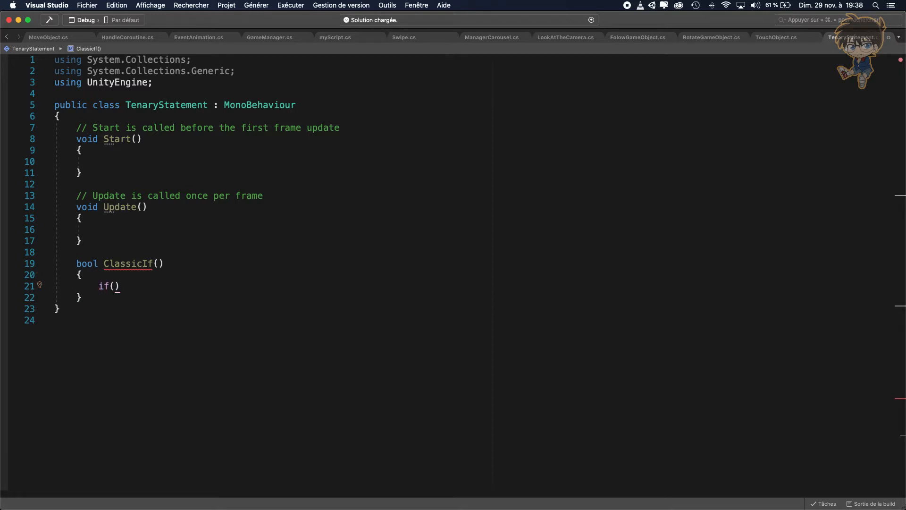
text(inp)
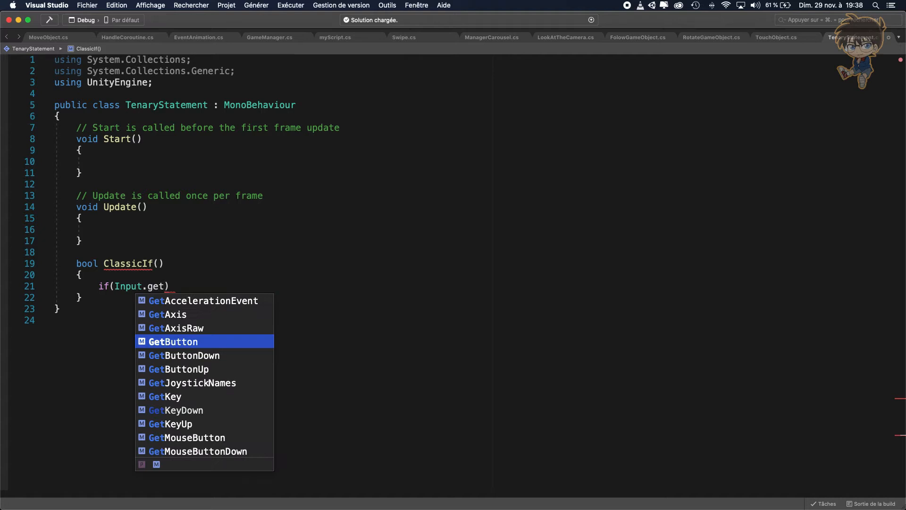
mouse_move(173, 342)
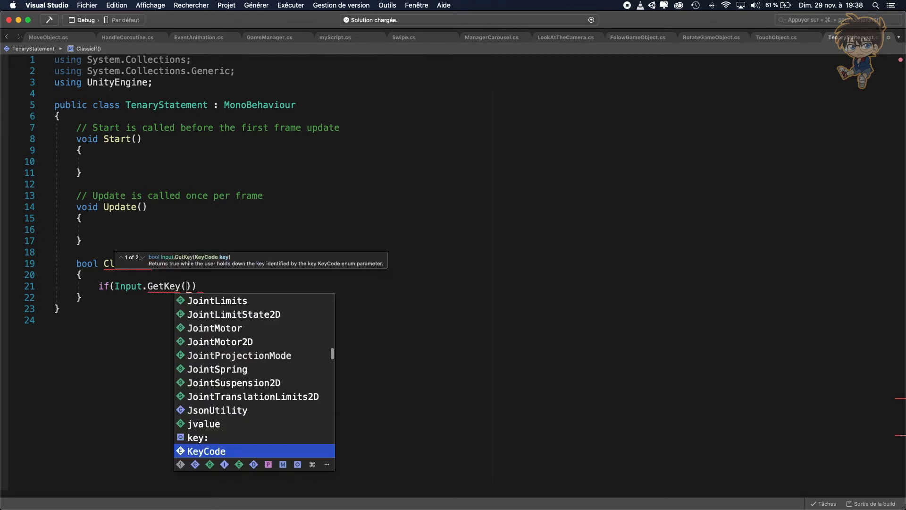
text(KeyCode.A)
text({)
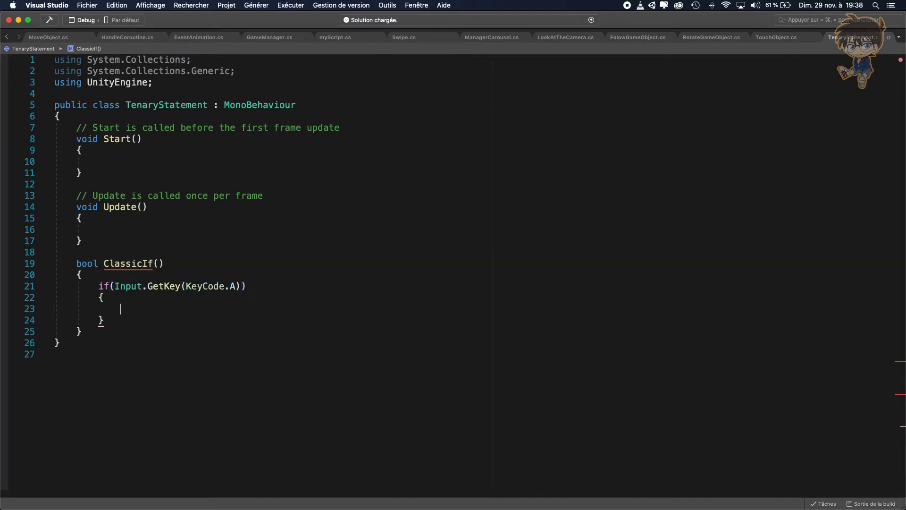
text(return tr)
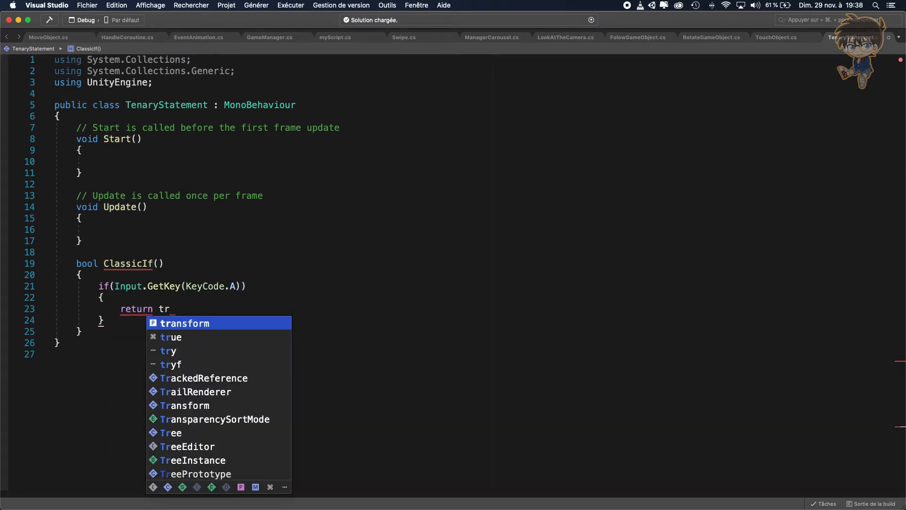
text(ue;)
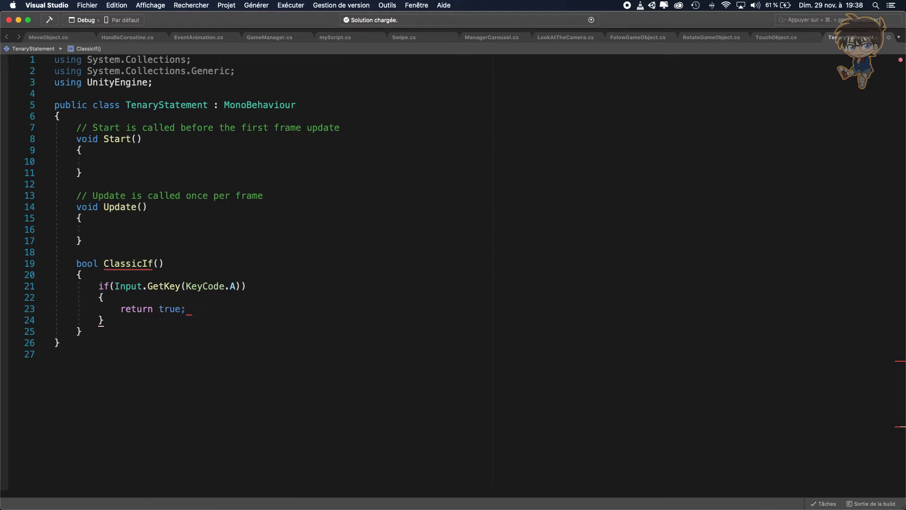
text(else)
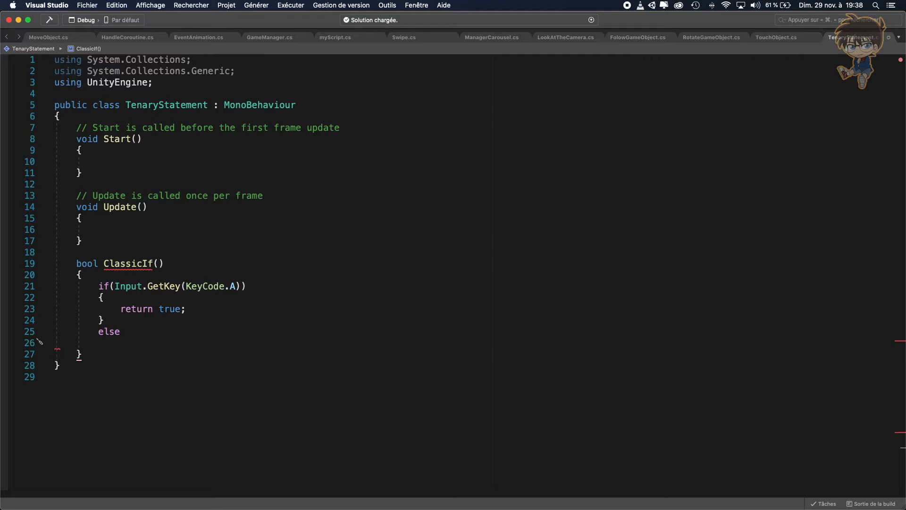
text(return false;)
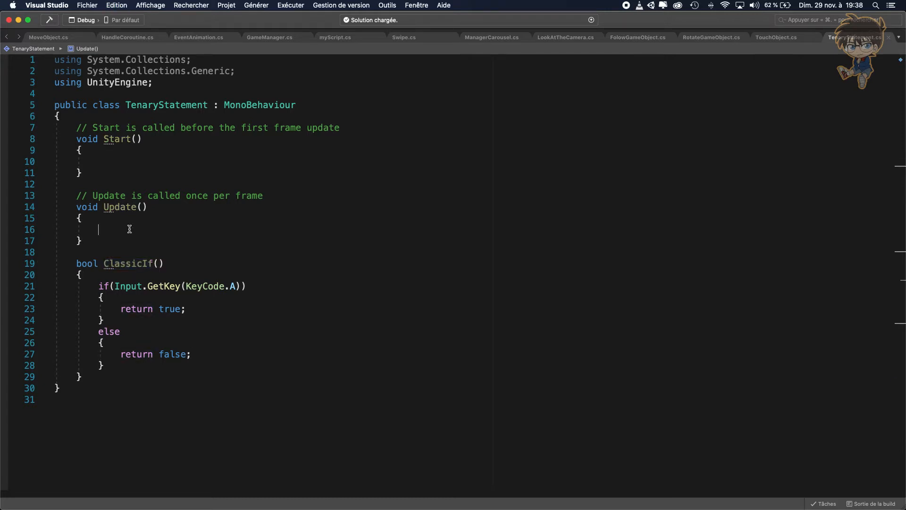
- Add Debug.Log(ClassicIf()); inside the Update method
text(deby)
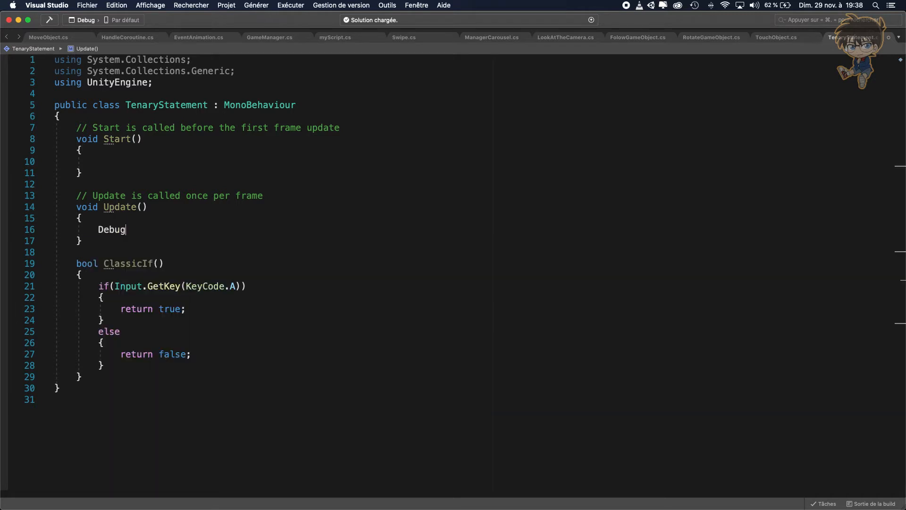
text(.Log(ClassicIf())
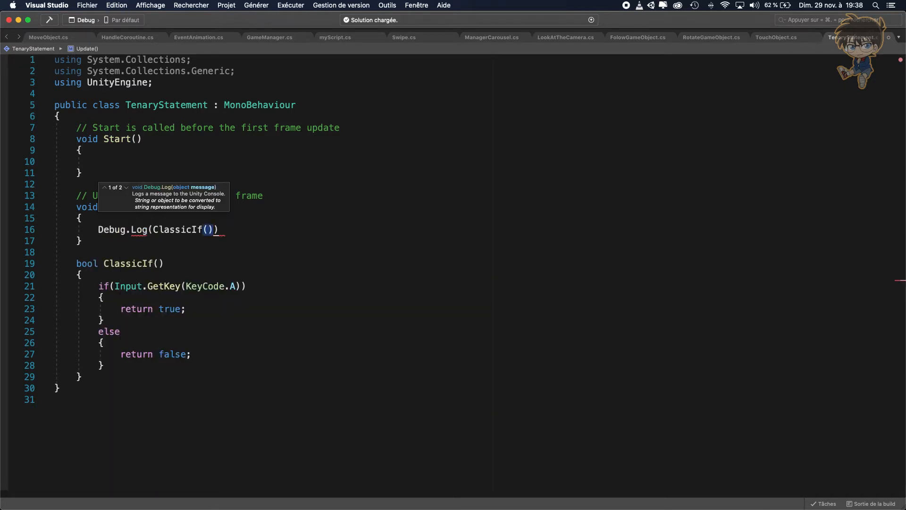
text(;)
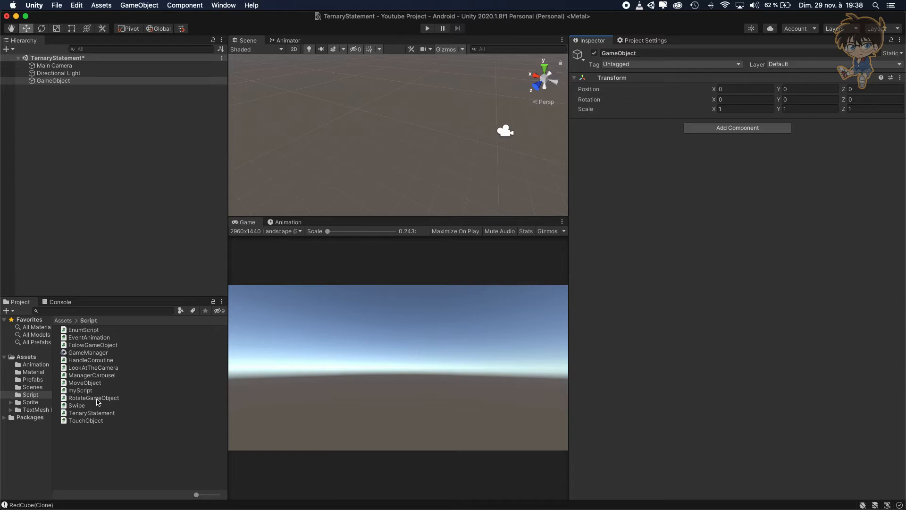
- Attach the TernaryStatement script to the new GameObject's Inspector
click(93, 397)
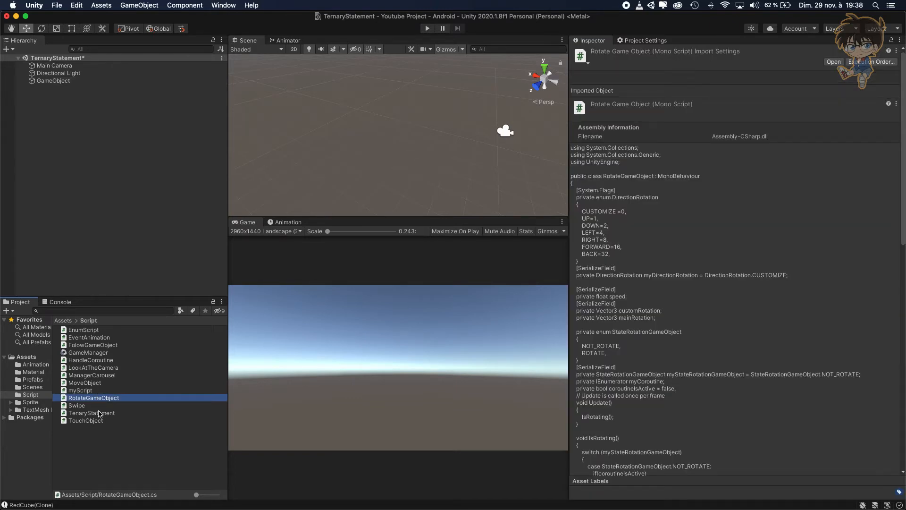
click(91, 412)
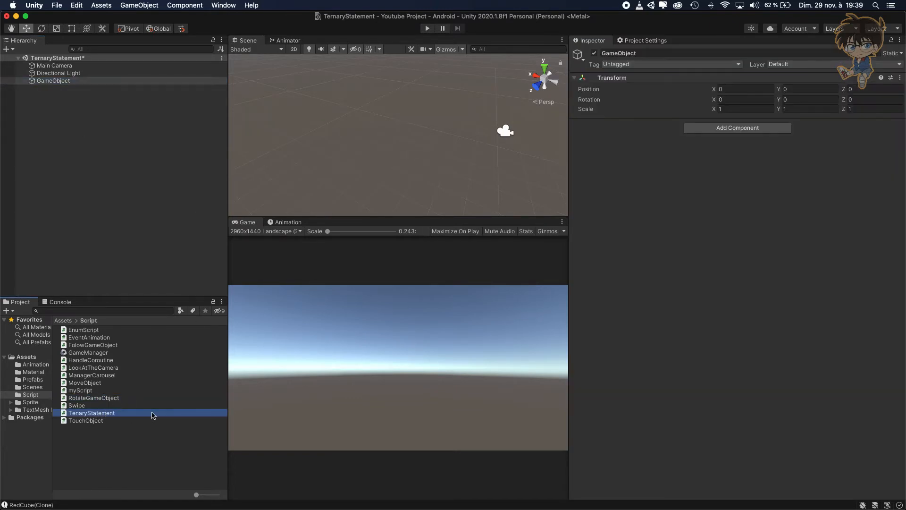
click(59, 301)
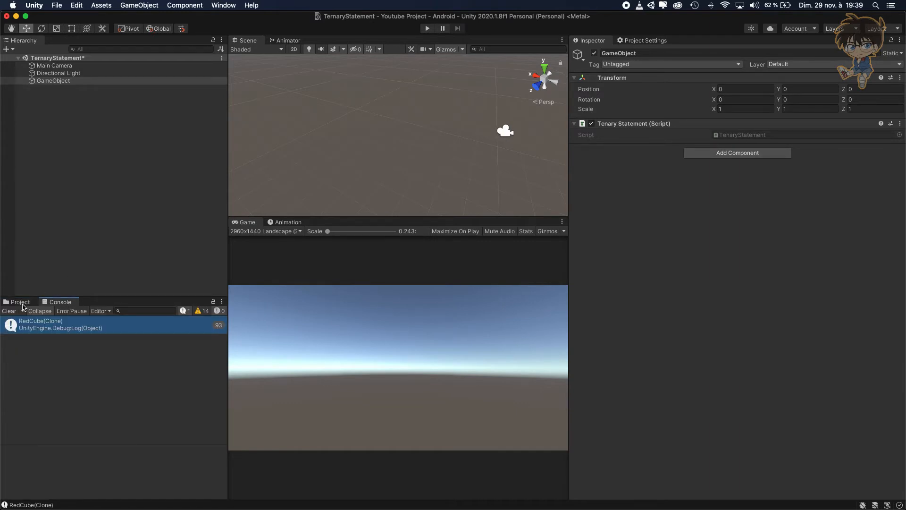
- Clear the Console, then play and stop the scene, logging False and True from ClassicIf
click(8, 310)
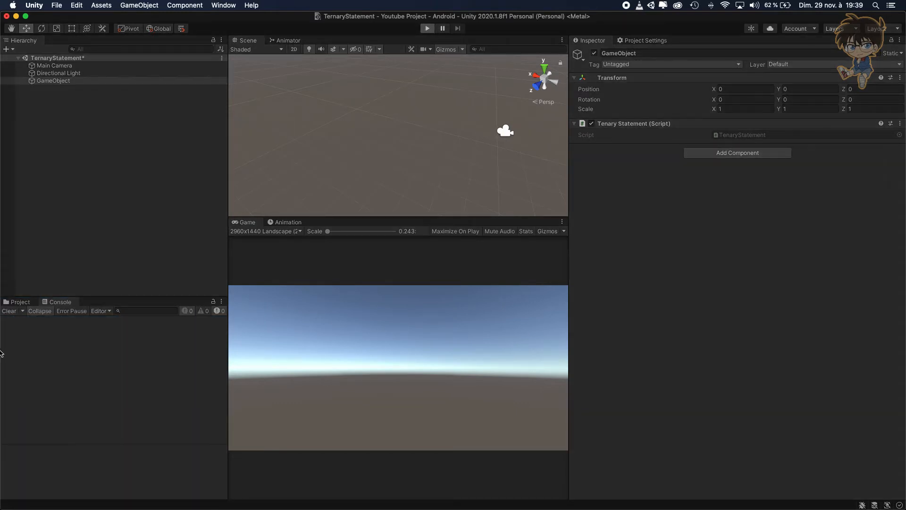
click(426, 28)
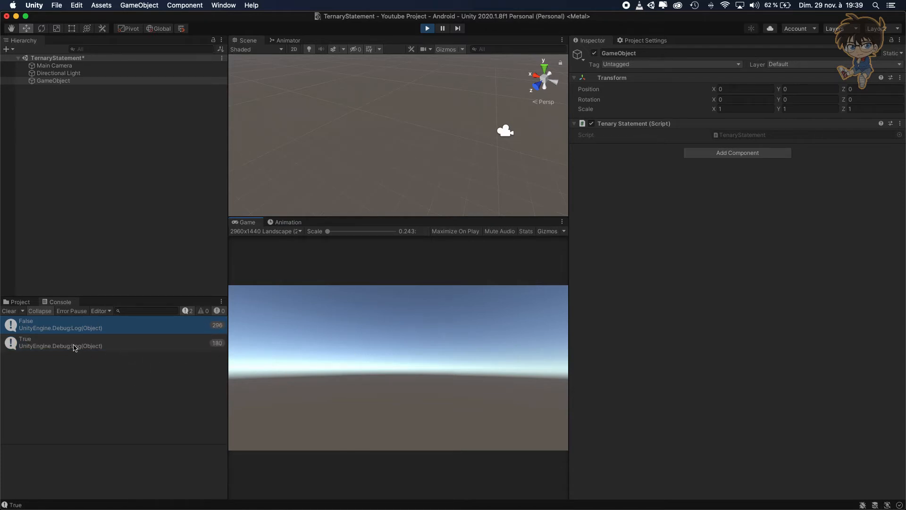
click(427, 29)
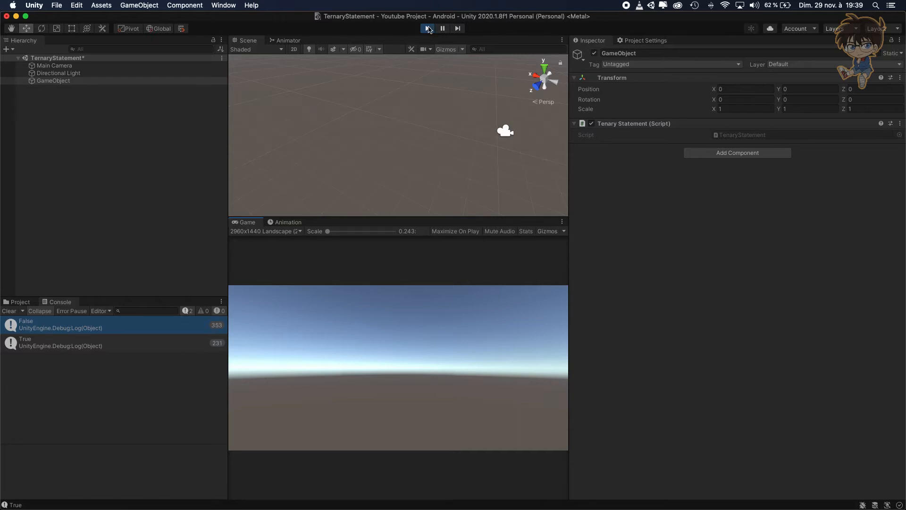
click(427, 28)
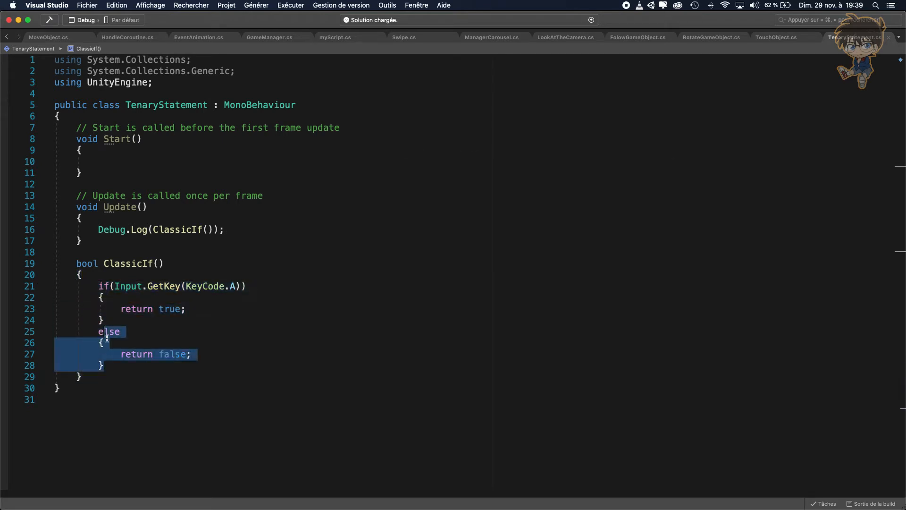
- Add an empty line after ClassicIf's closing brace
click(111, 364)
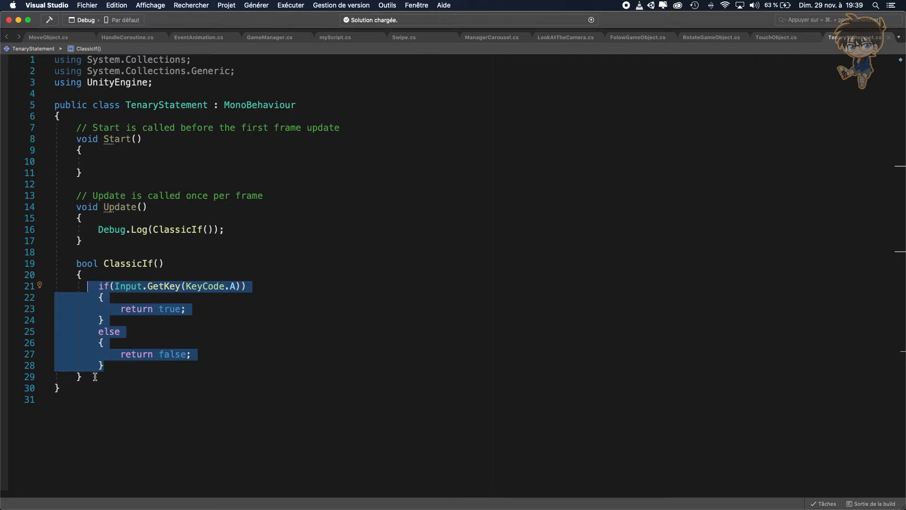
click(87, 377)
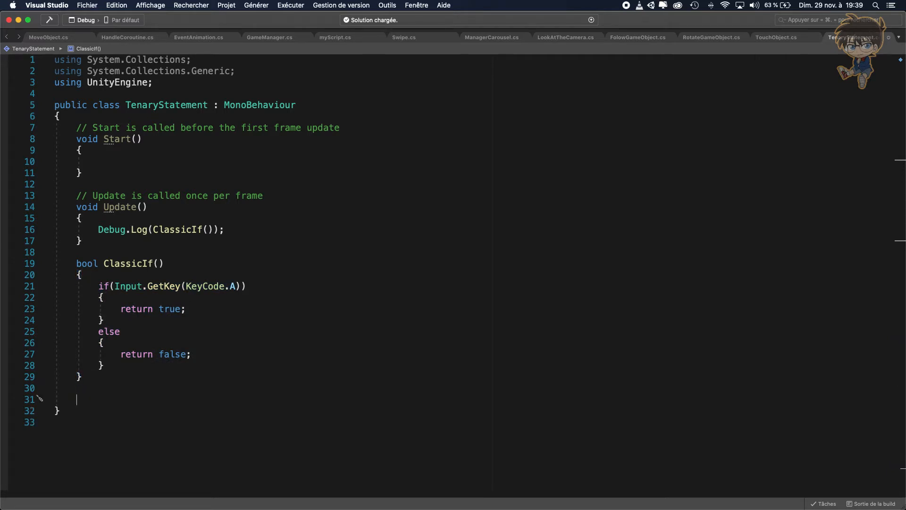
- Write bool TernaryIf() returning Input.GetKey(KeyCode.A) ? true : false, and log TernaryIf() in Update
text(bool)
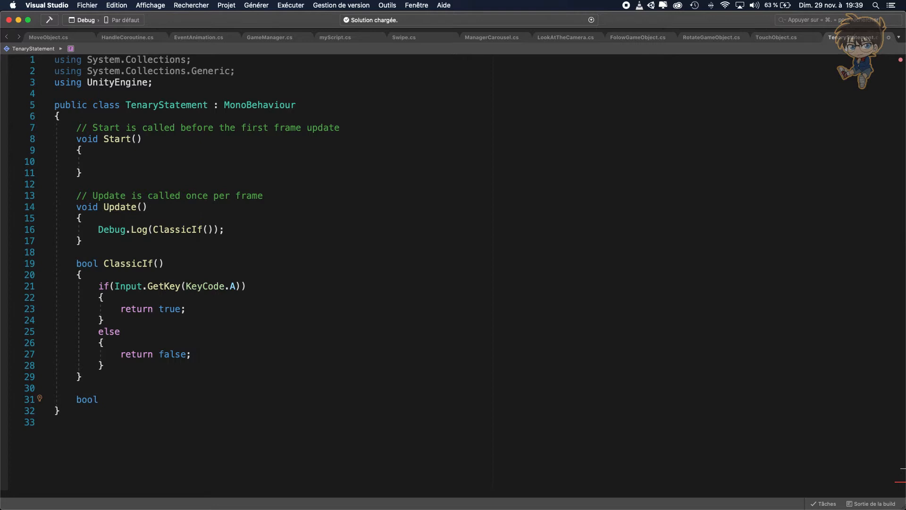
text(Ter)
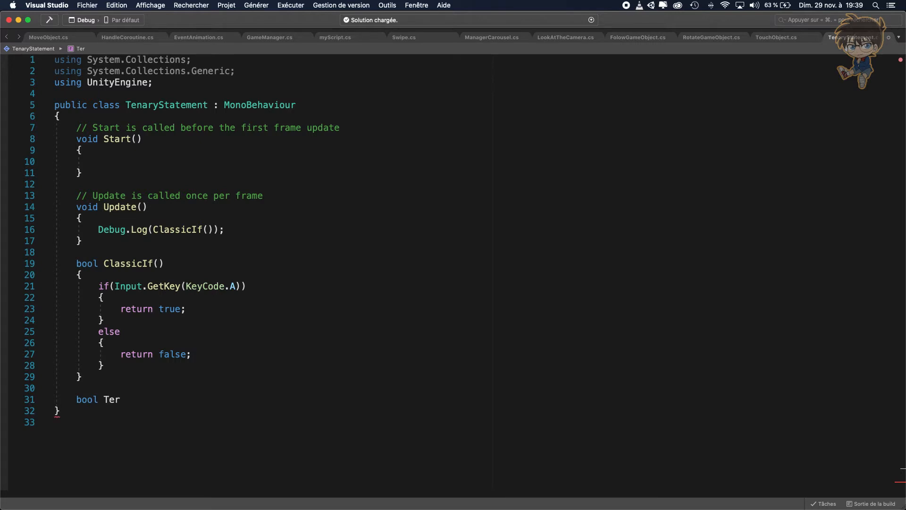
text(nar)
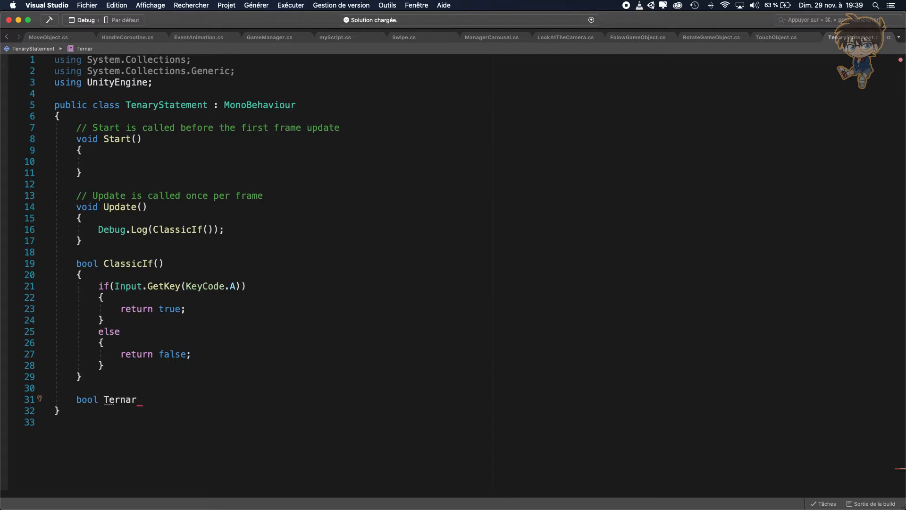
text(yIf())
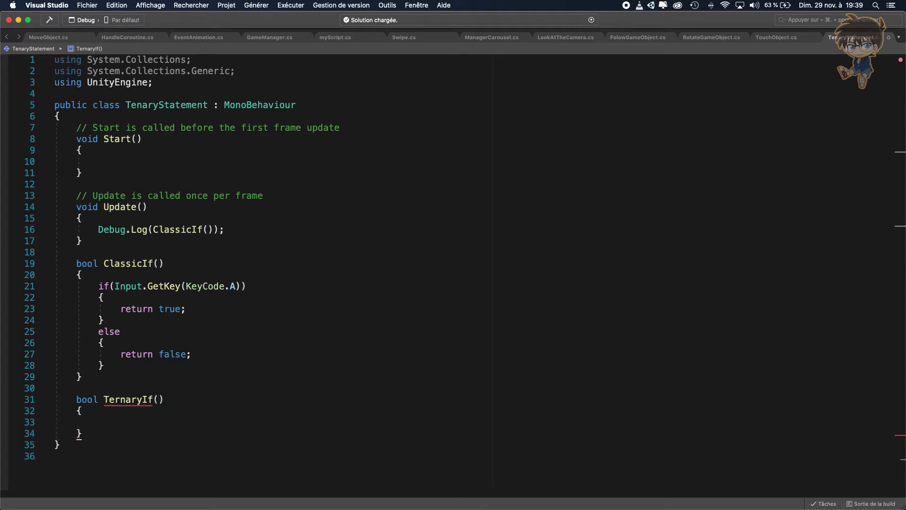
mouse_move(96, 273)
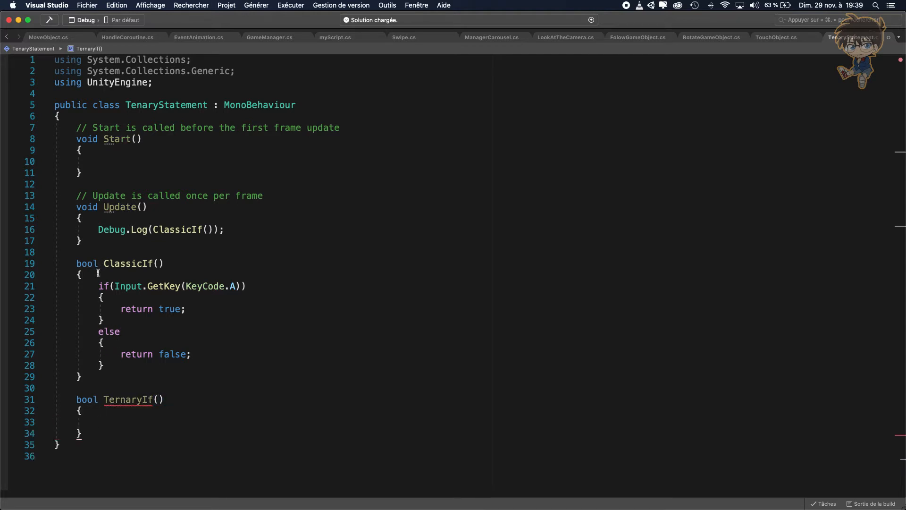
mouse_move(95, 428)
text(return Input.GetKey(KeyCode.A)
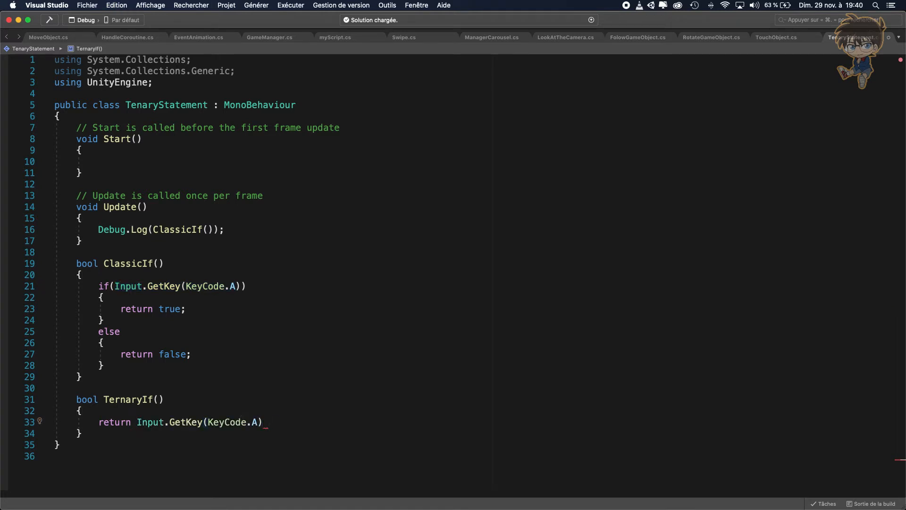
text(? true : false;)
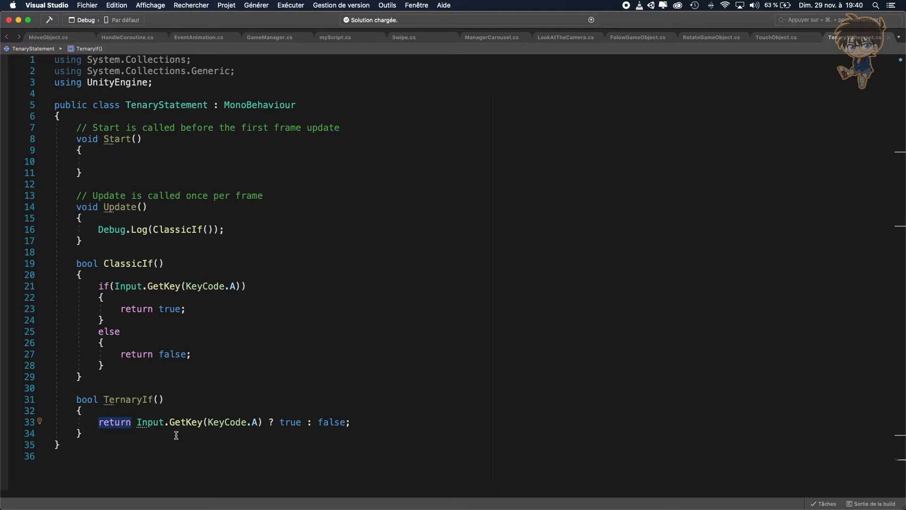
double_click(125, 399)
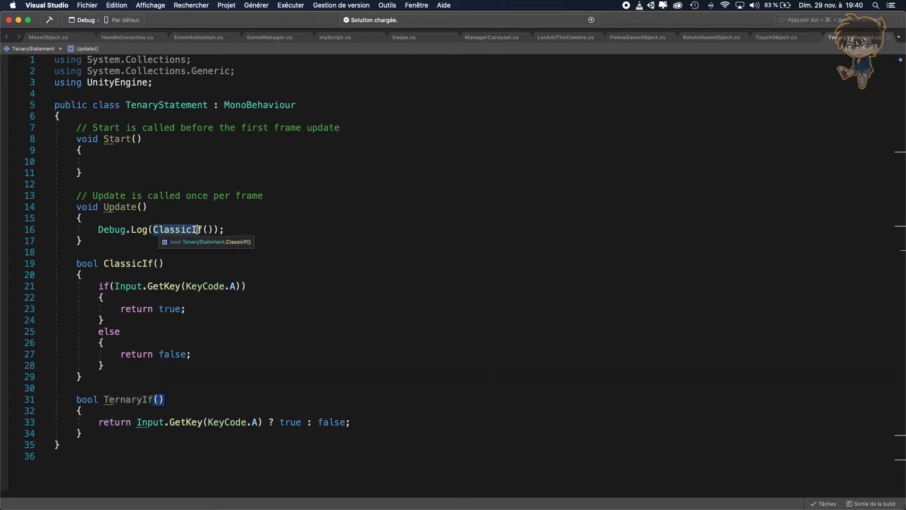
text(TernaryIf)
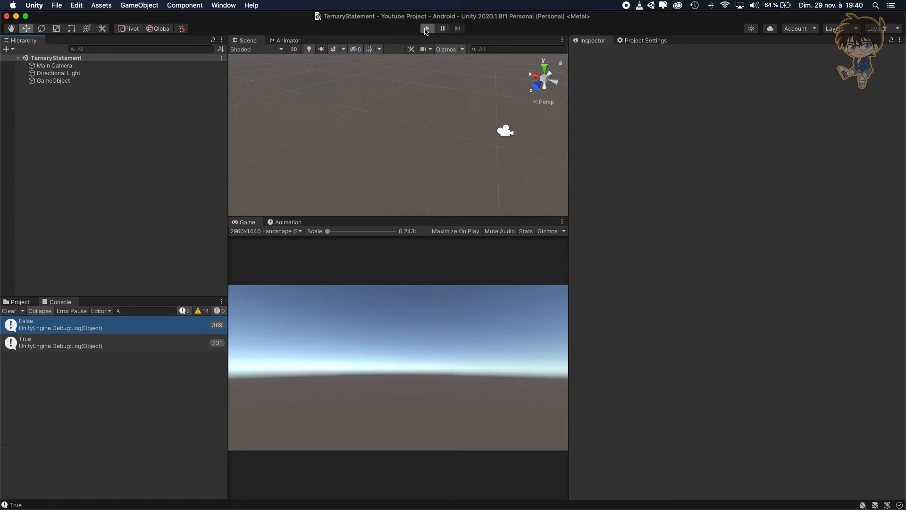
- Play and stop the scene, with the Console logging False and True from TernaryIf
click(426, 29)
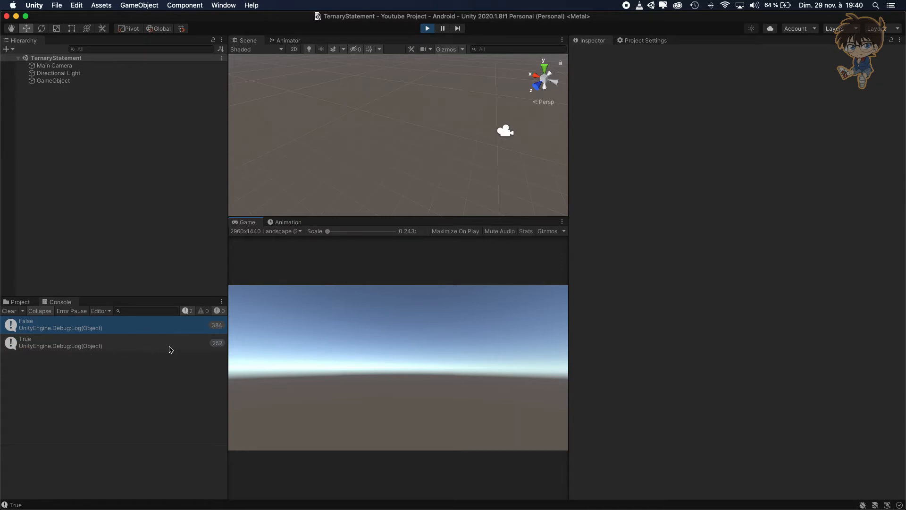
click(427, 29)
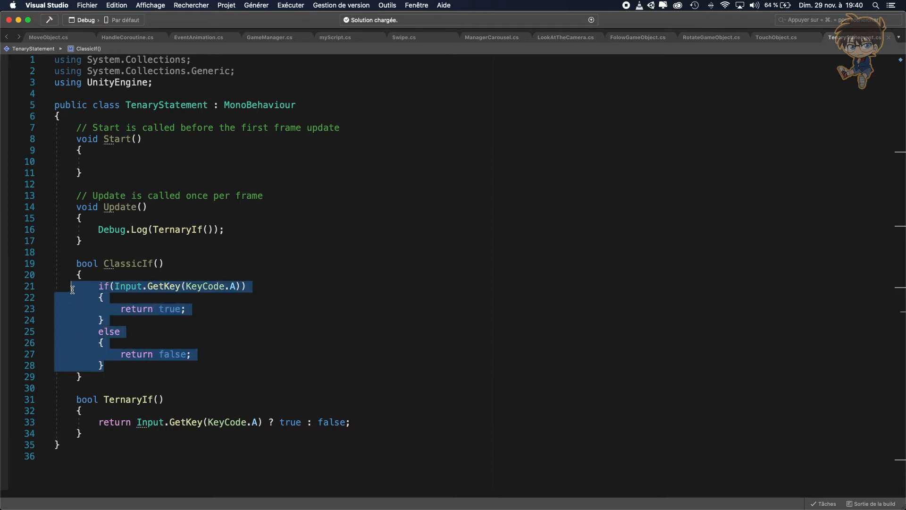
mouse_move(137, 422)
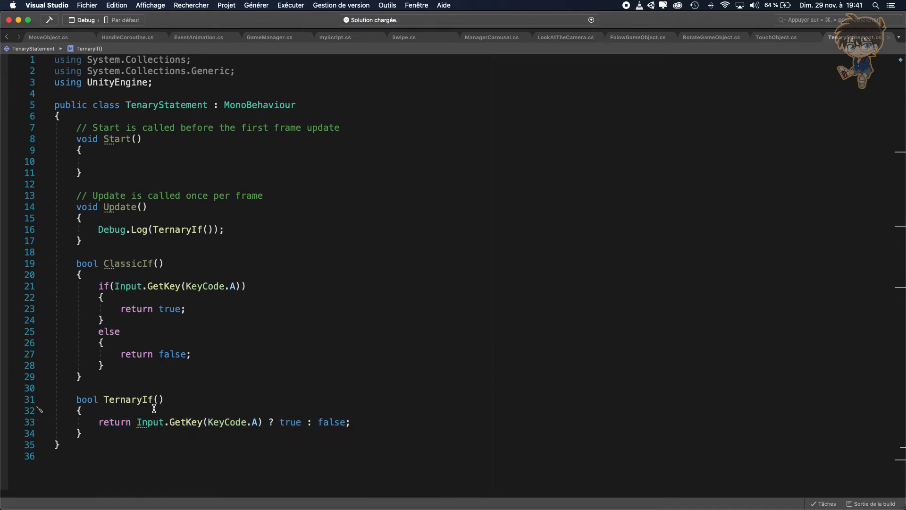
- Insert a new line above TernaryIf's return statement for a comment
key(Enter)
text(//)
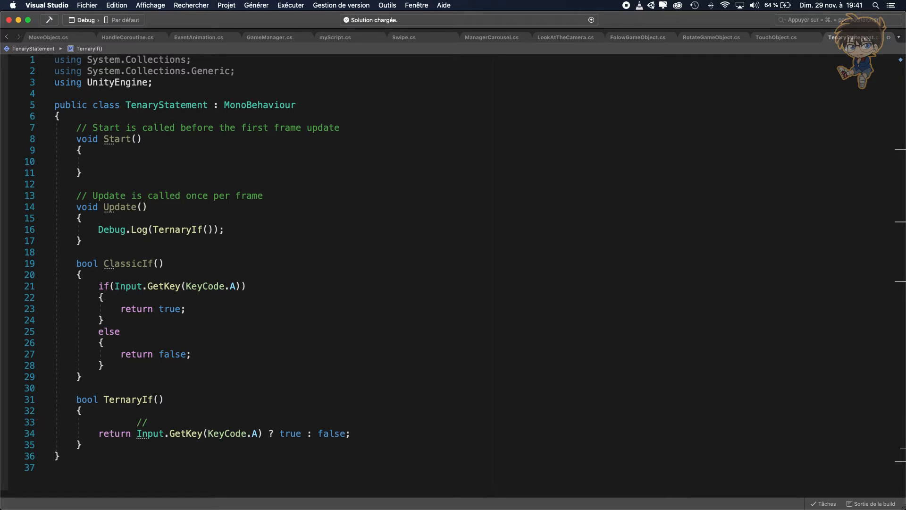
- Type the comment '// Condition if its true we doing the first thing' above the return
text(Condition)
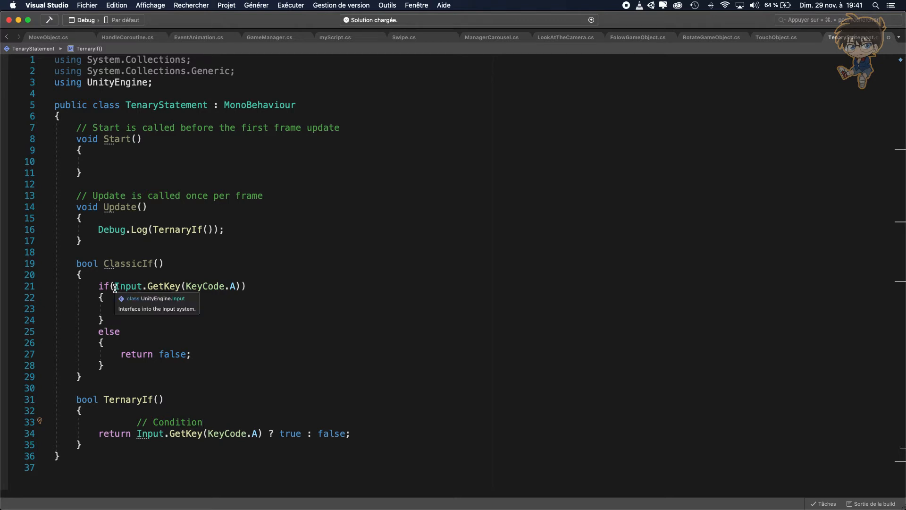
text(//)
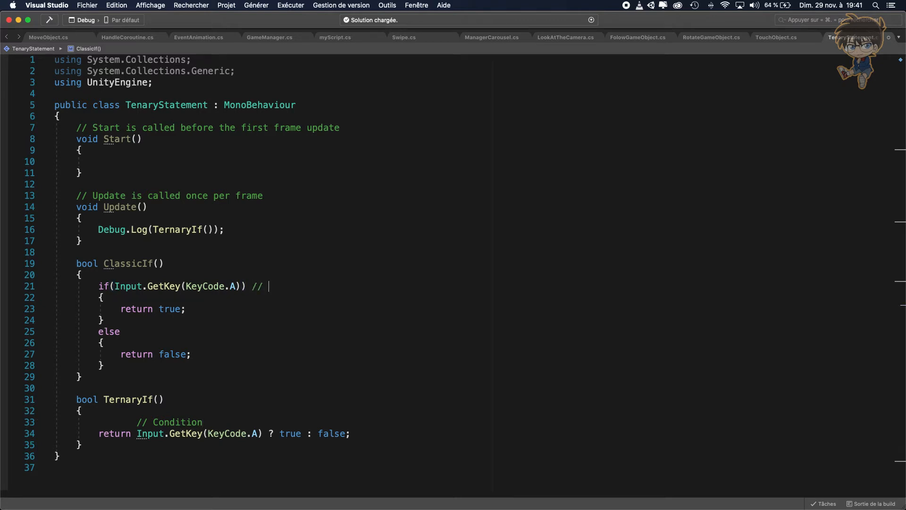
text(Co,)
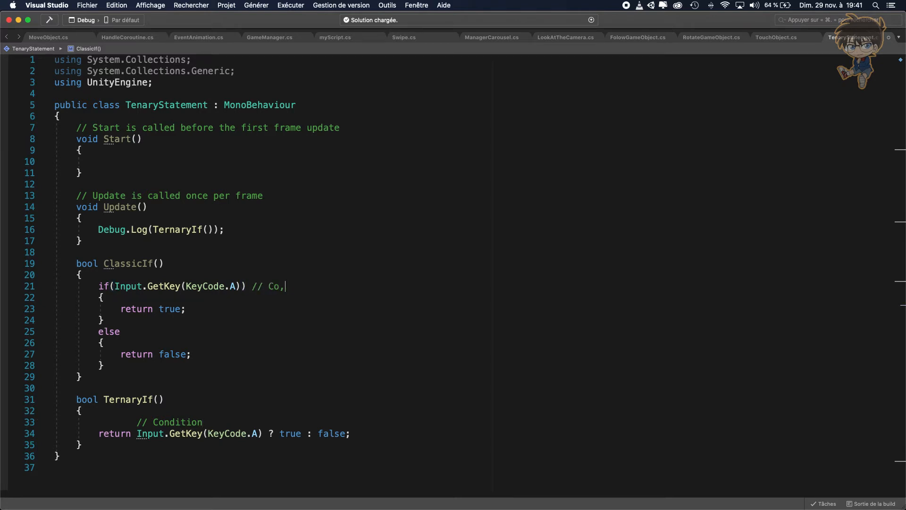
text(ndition)
click(173, 422)
text( //)
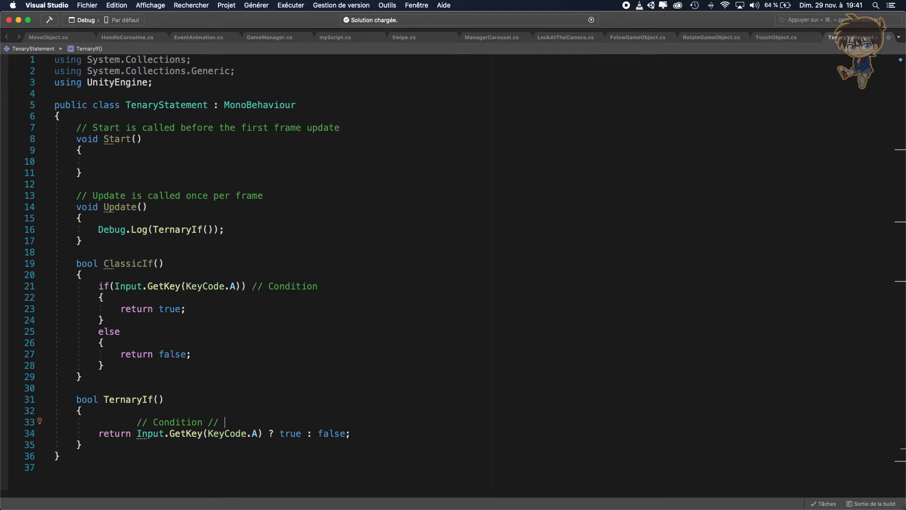
text(if)
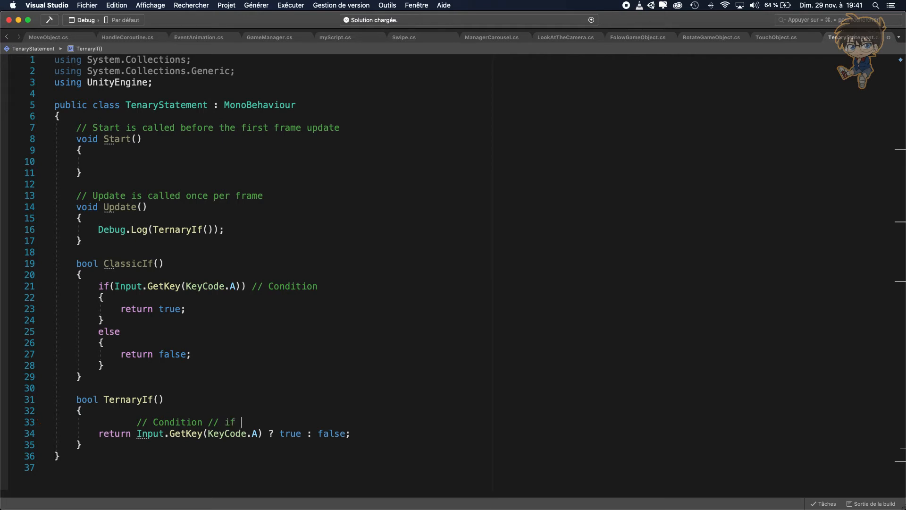
text(ist t)
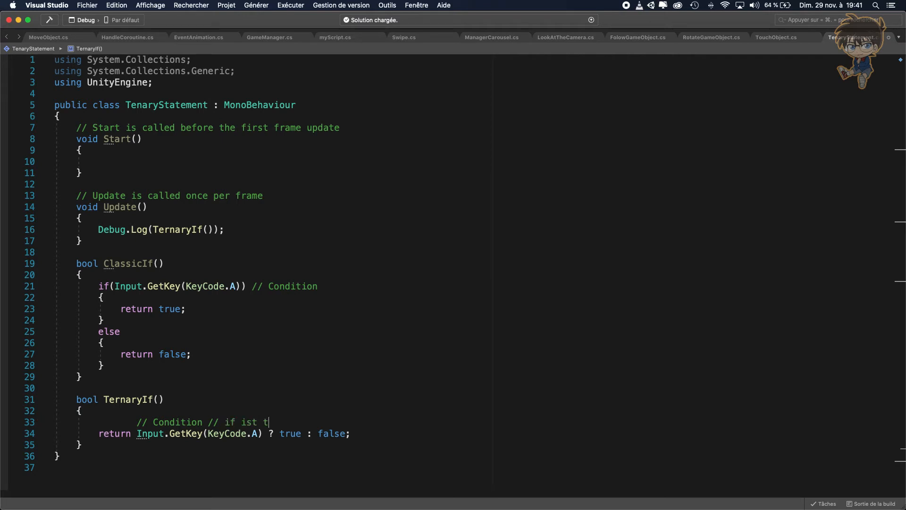
text(rue)
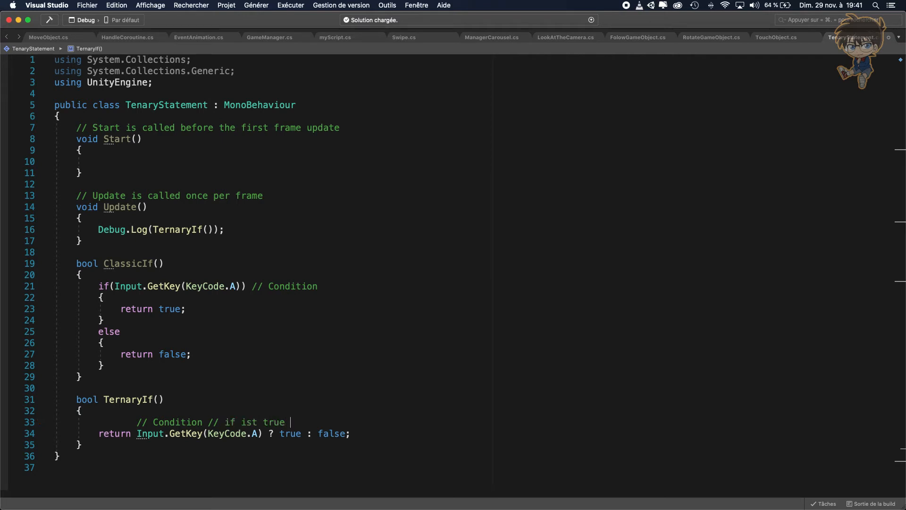
text(we doing)
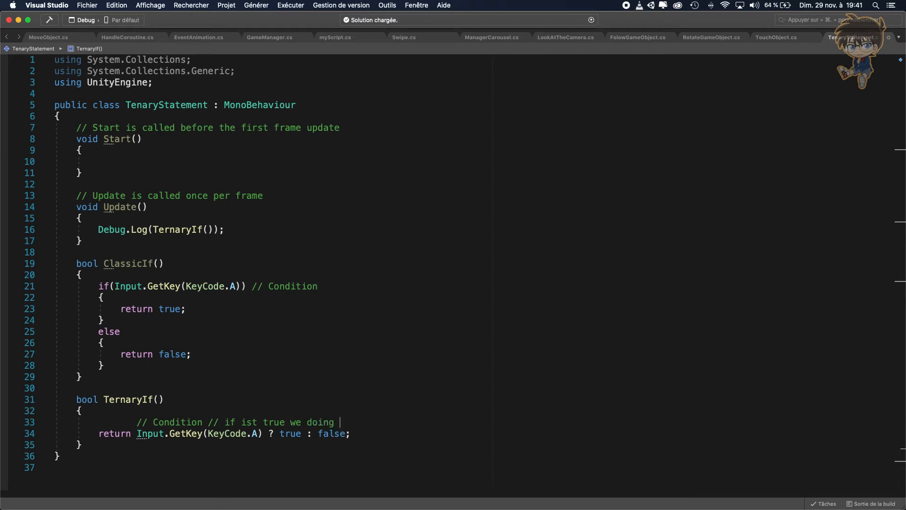
text(the first)
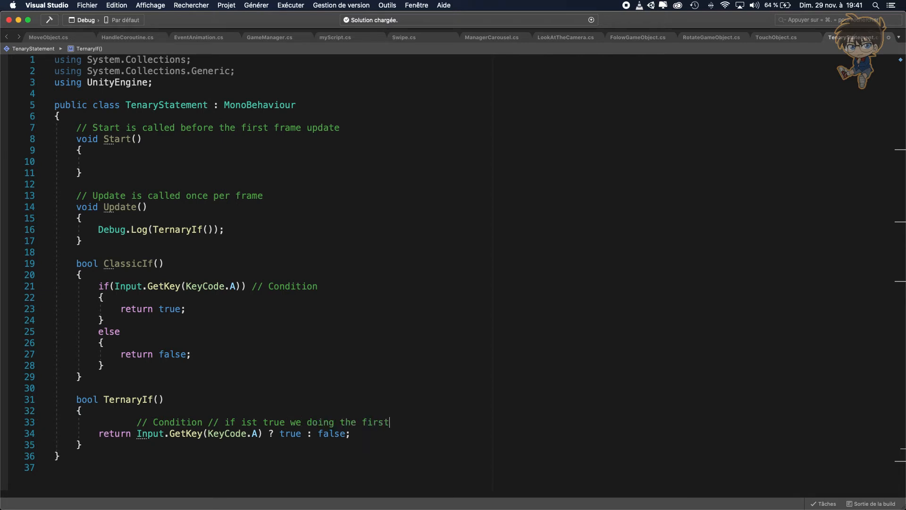
text(thing // i)
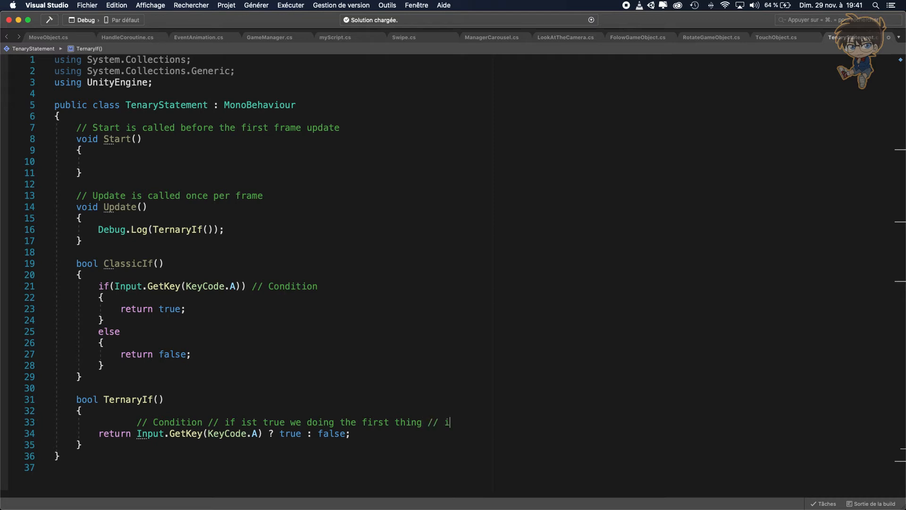
- Finish the comment with 'if its not we doing the other'
text(f)
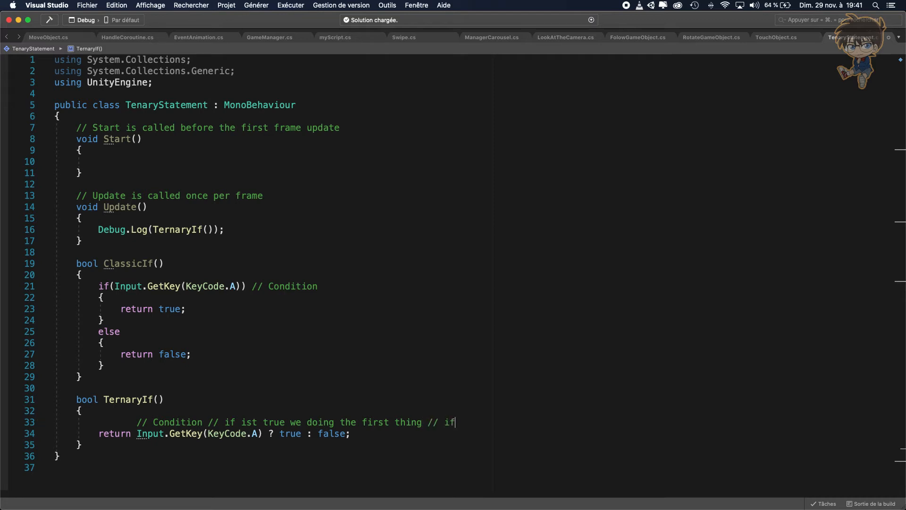
text(its not)
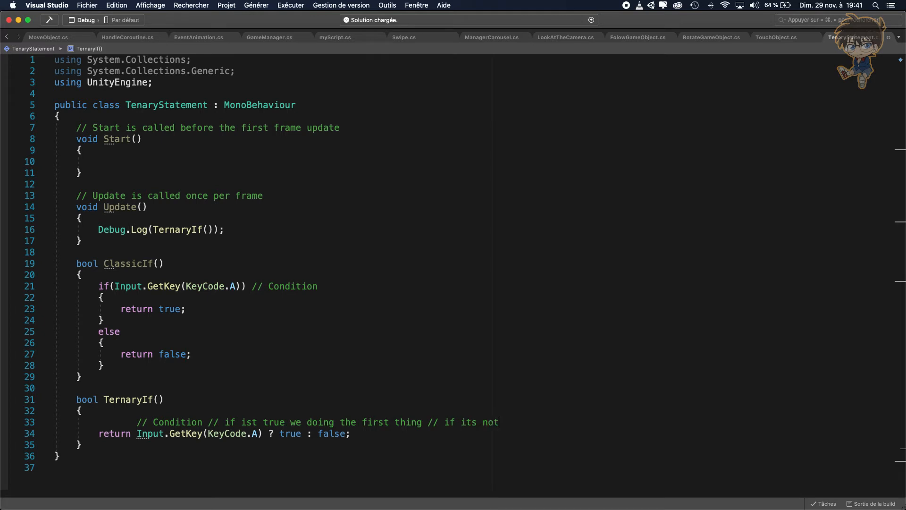
text(we doi)
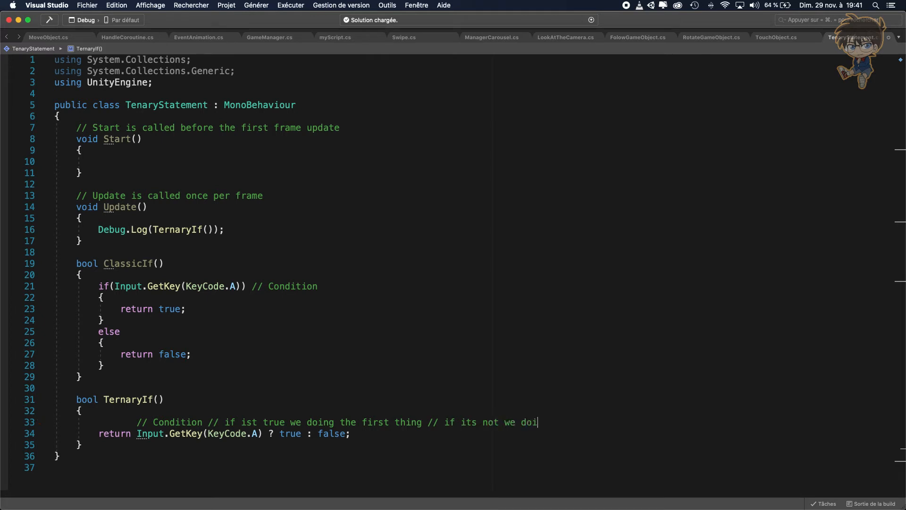
text(ng the othe)
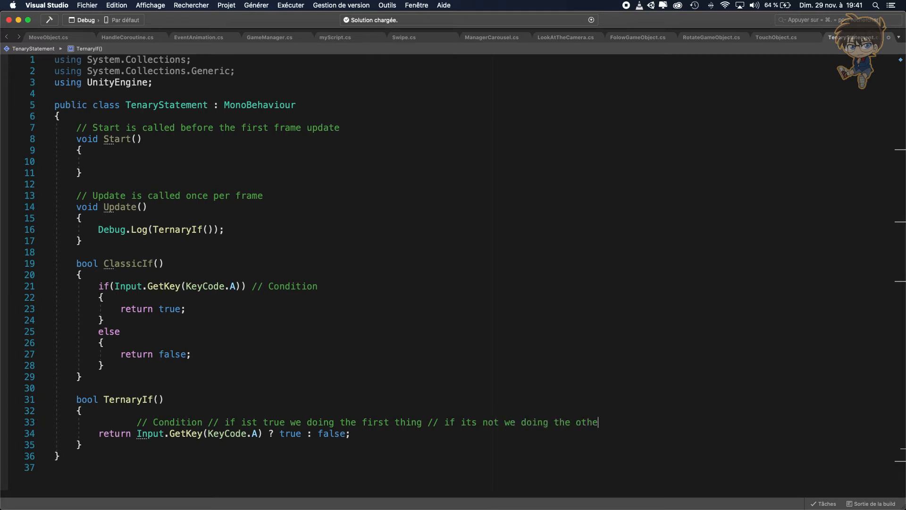
text(r)
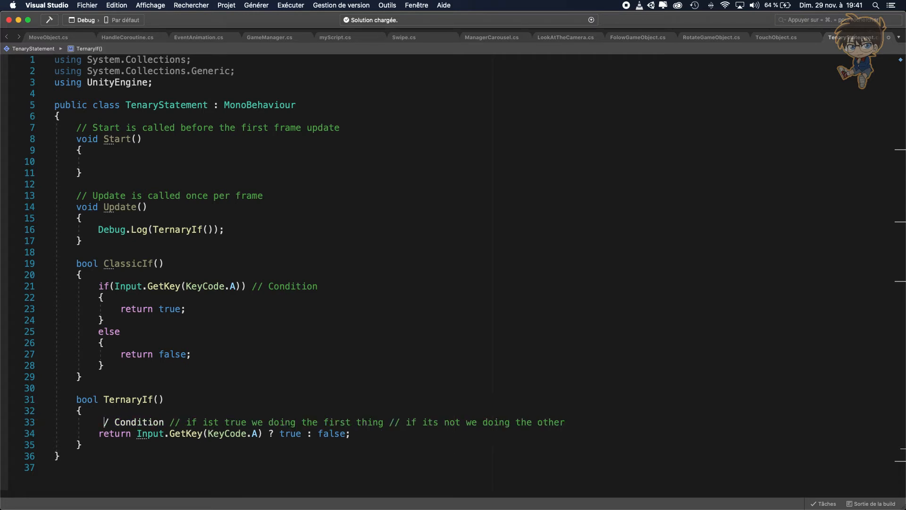
text(/)
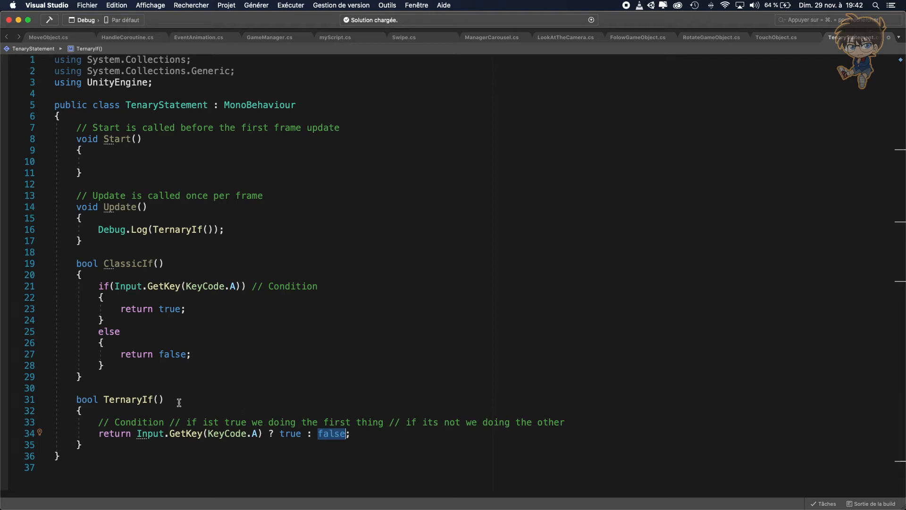
mouse_move(104, 401)
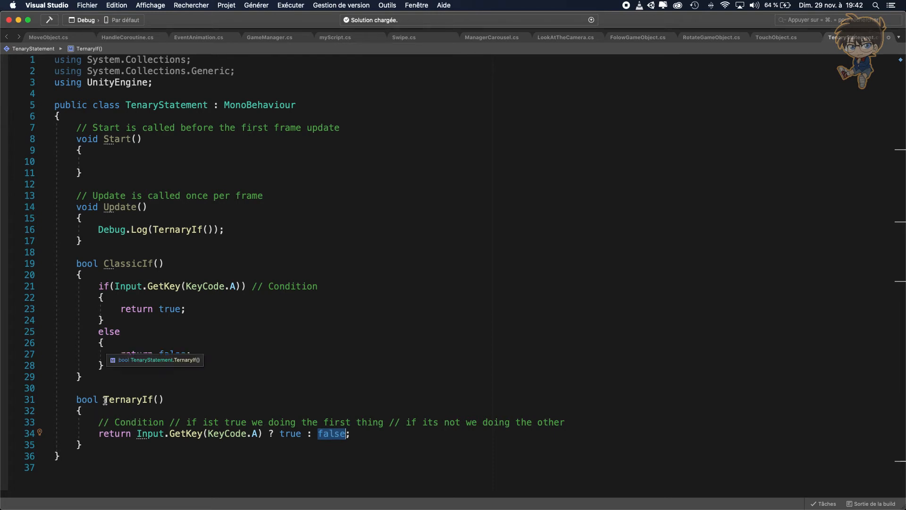
mouse_move(119, 422)
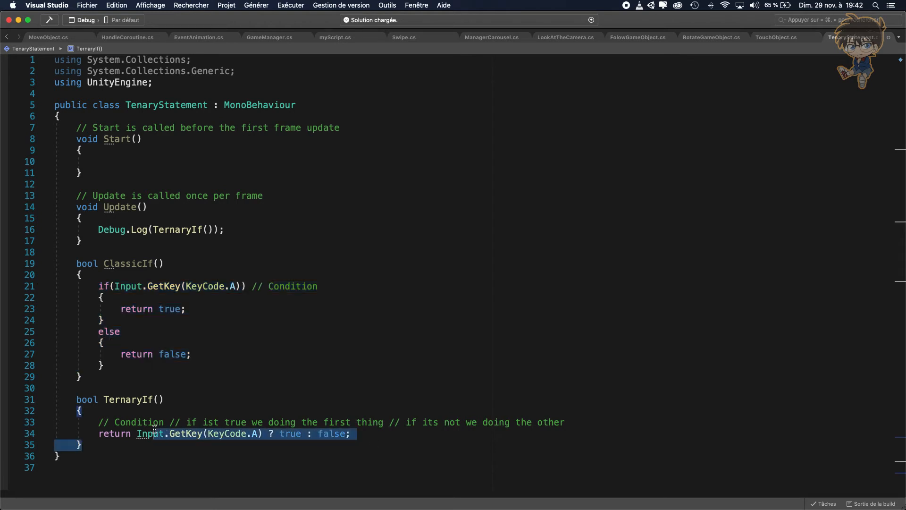
- Insert a blank line after the TernaryStatement class's opening brace
click(399, 434)
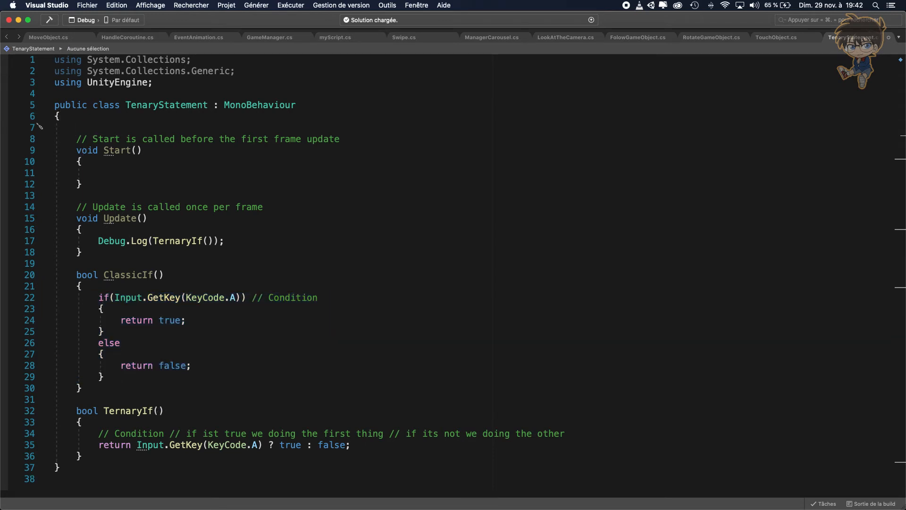
- Declare a [SerializeField] private GameObject myPrefab field
text([SerializeField])
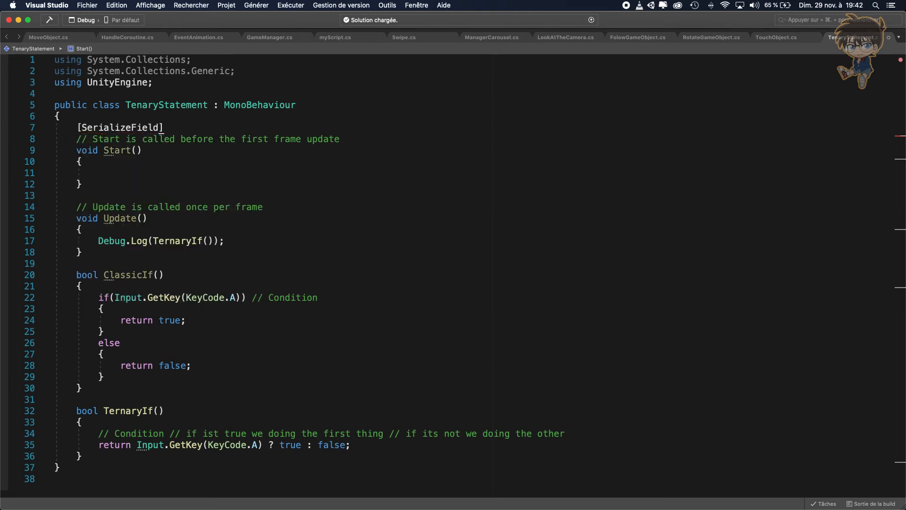
text(pri)
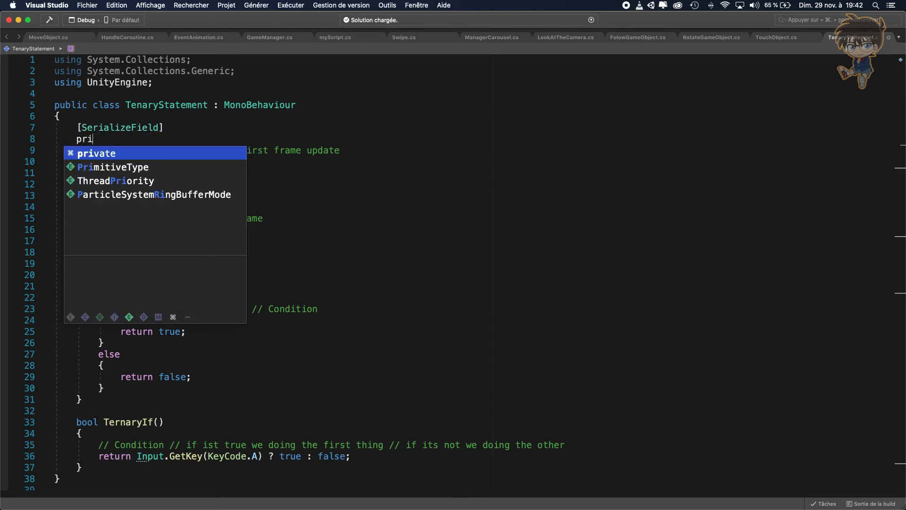
key(Tab)
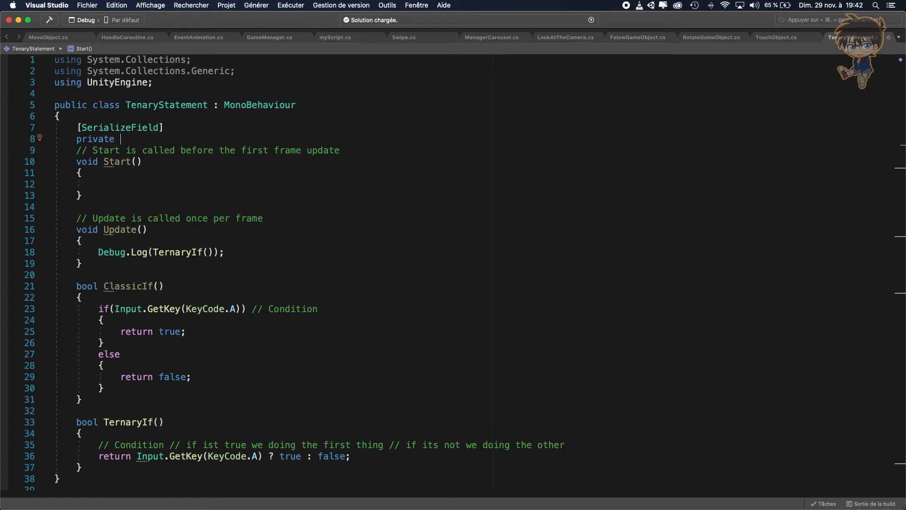
text(GameObject)
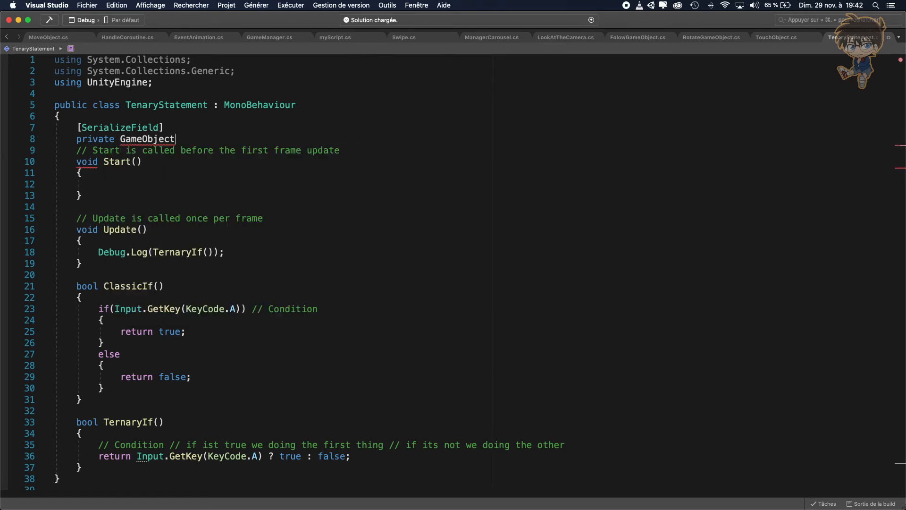
text(m)
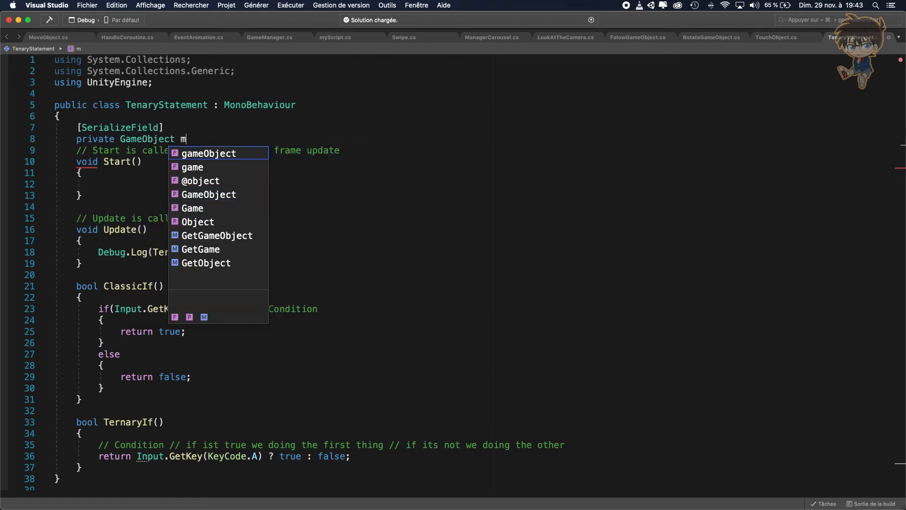
text(yPrefa)
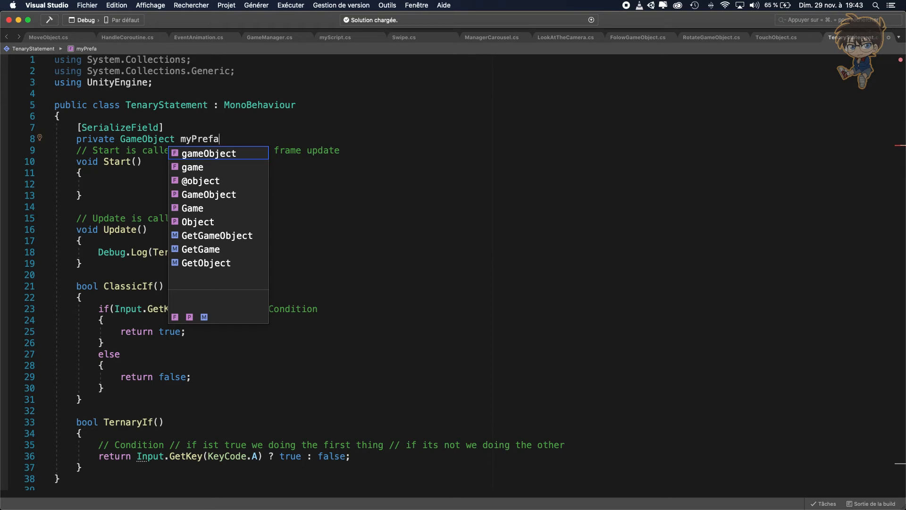
text(b;)
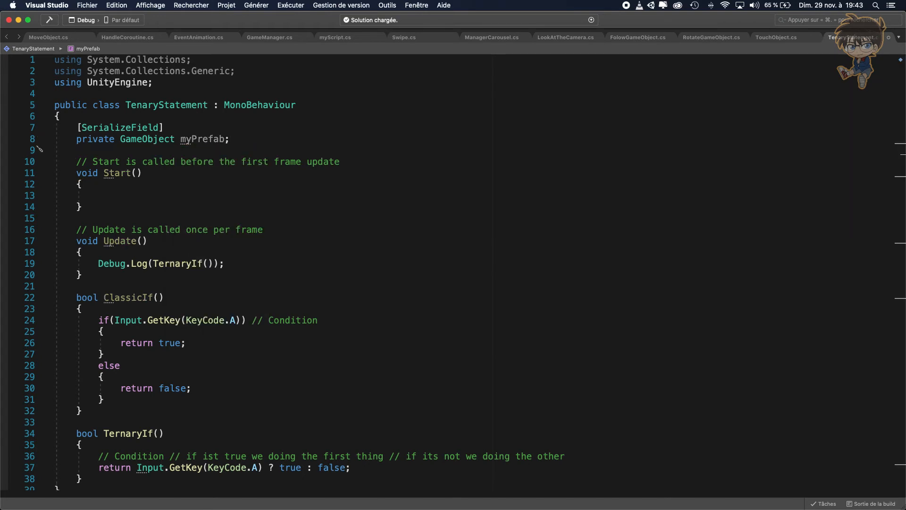
- Declare a private GameObject mySpawn field
text(priv)
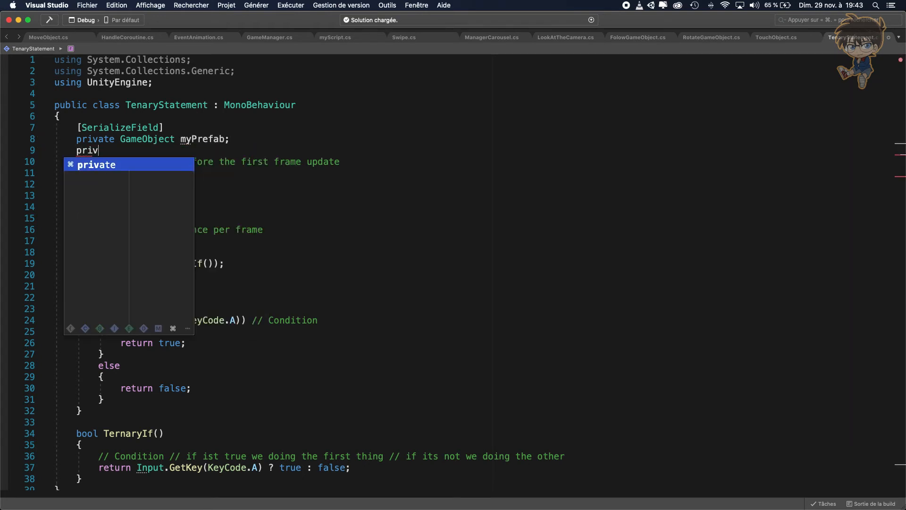
text(ate gameObject myS)
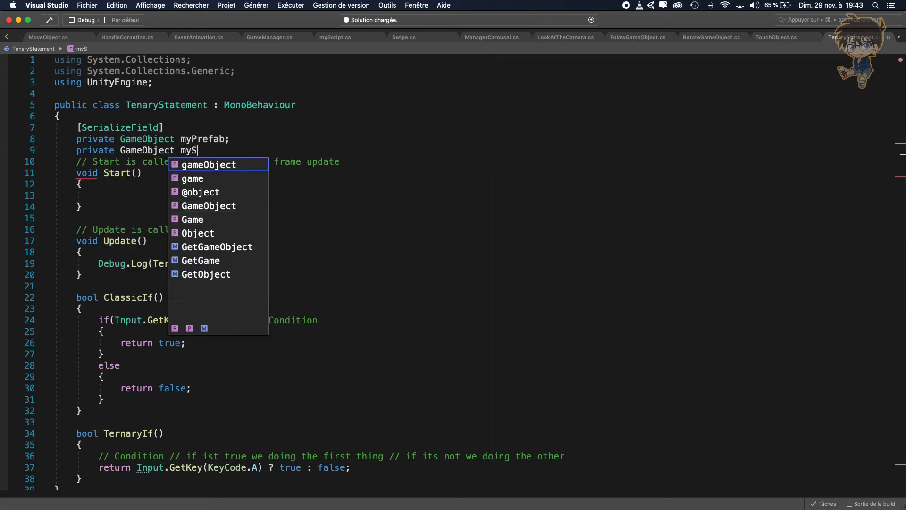
text(pawn;)
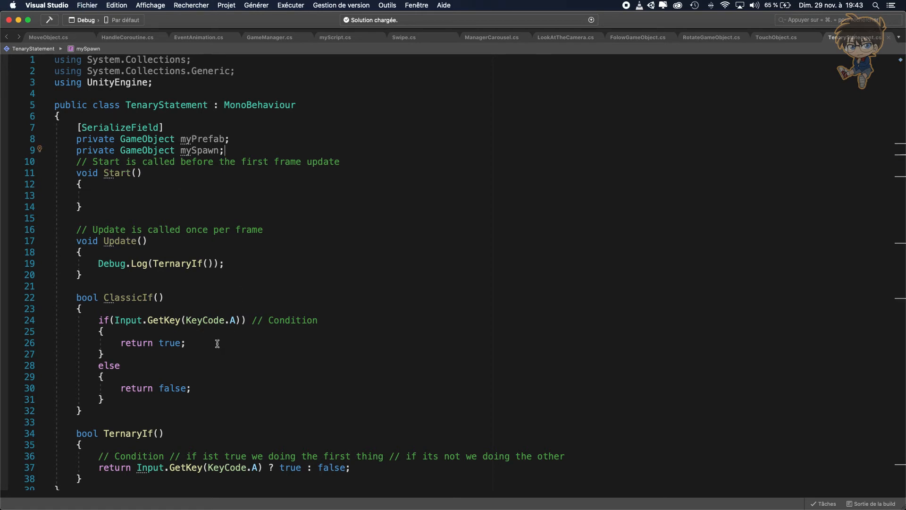
text(g)
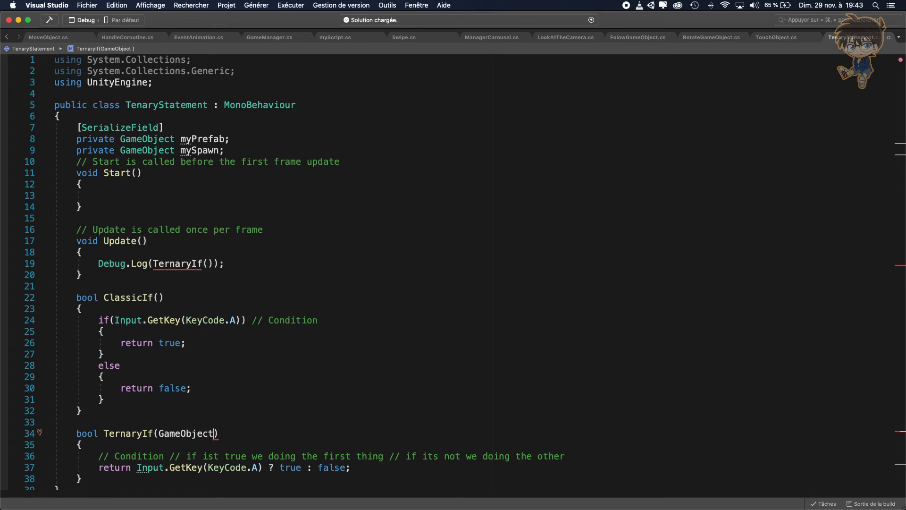
- Give TernaryIf a GameObject myGameObject parameter and Debug.Log its name
text(myGameObject)
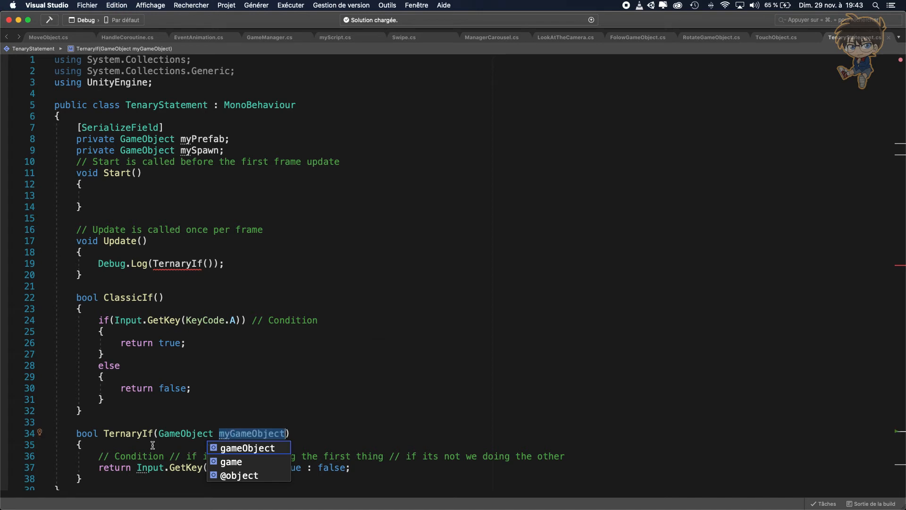
text(Debug.Log(myGameObject.name);)
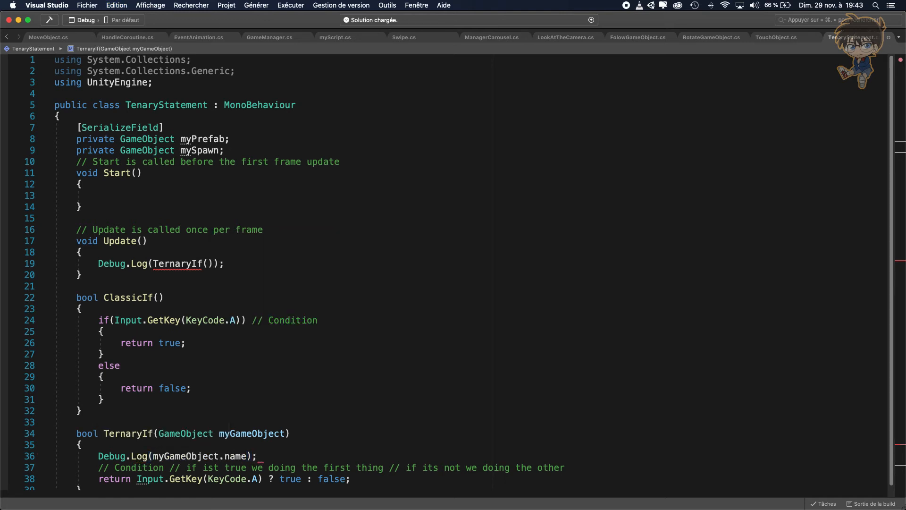
mouse_move(212, 396)
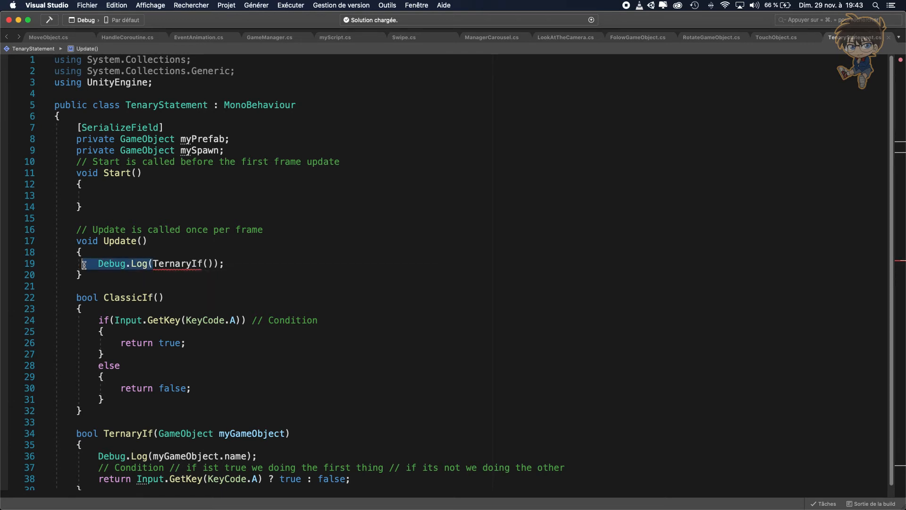
- Replace Update's line with the call TernaryIf(mySpawn);
text(TernaryIf())
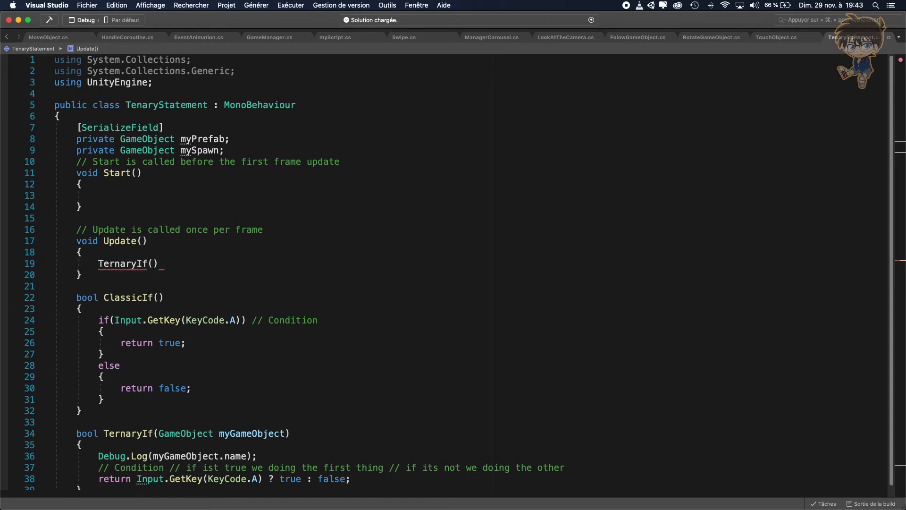
text(;)
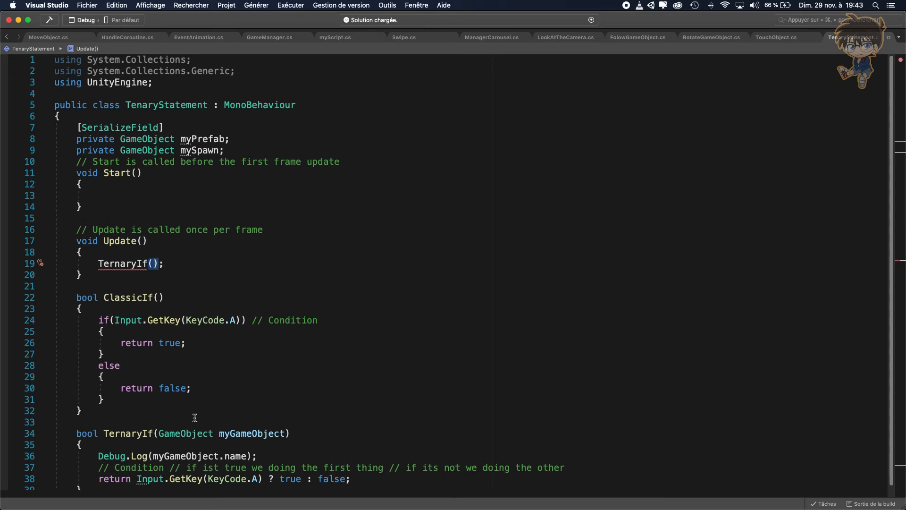
mouse_move(242, 433)
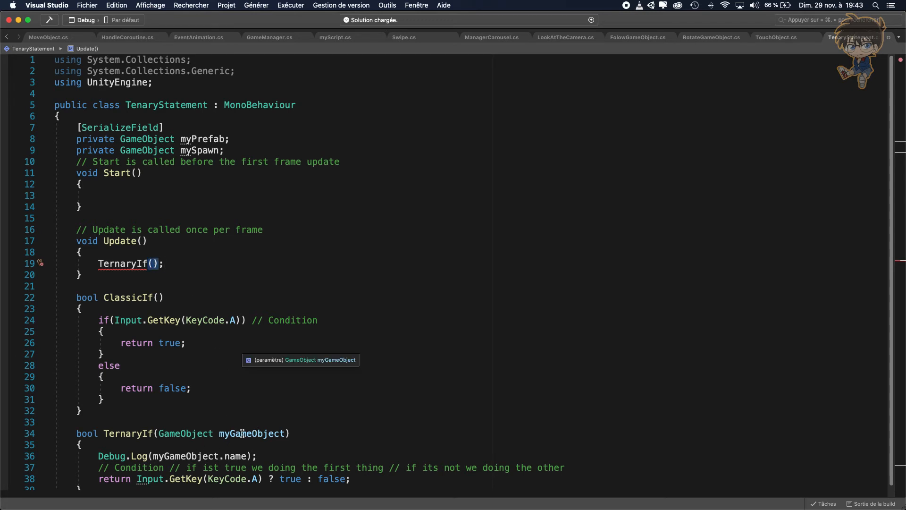
mouse_move(201, 150)
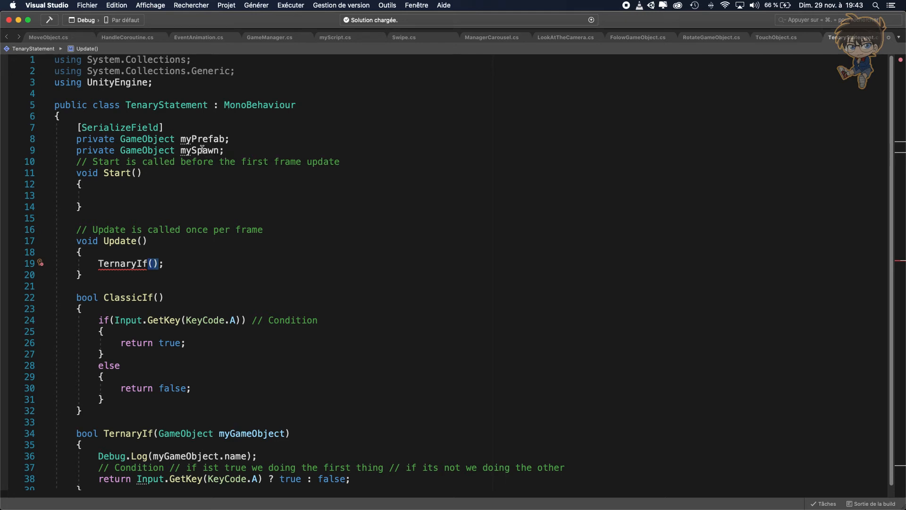
click(156, 264)
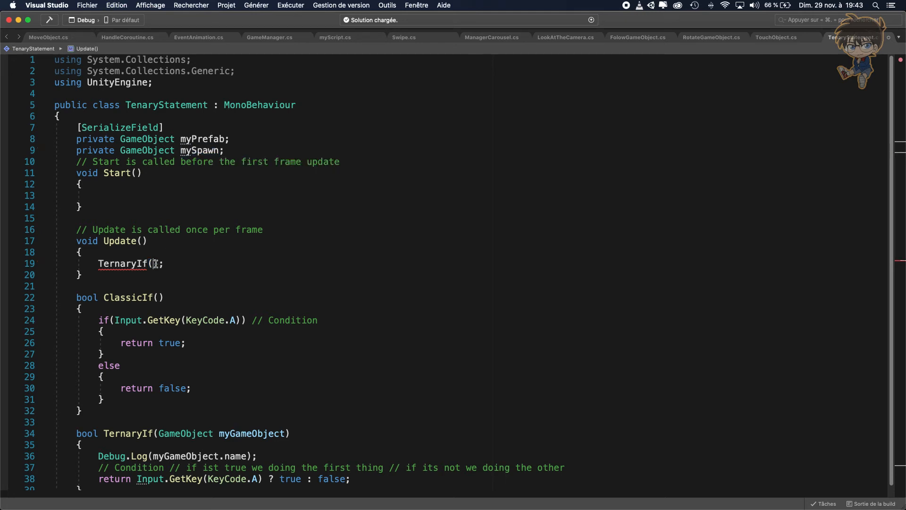
text(mySpawn)
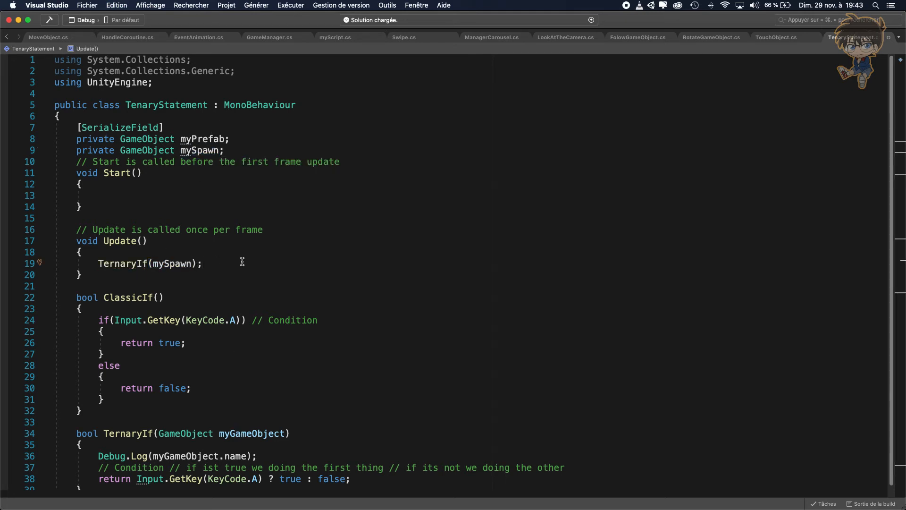
mouse_move(266, 262)
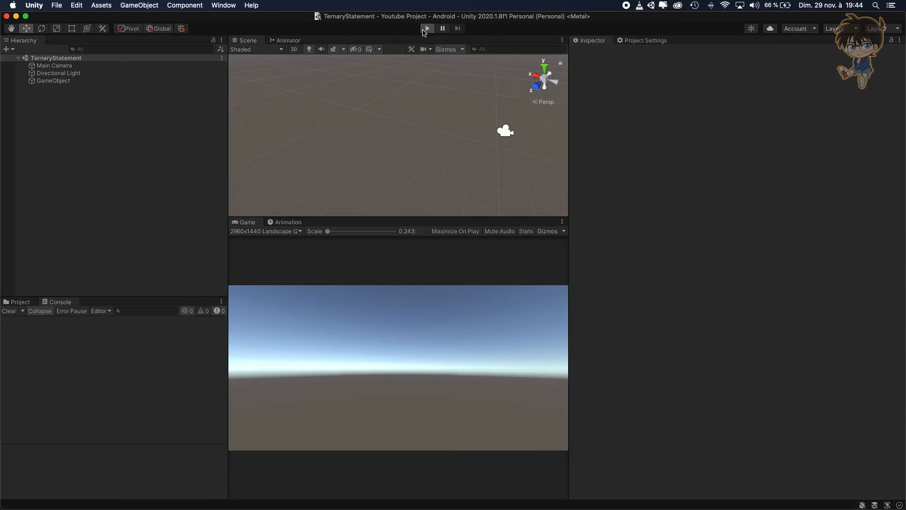
- Run the TernaryStatement scene in Unity to test the script
click(427, 27)
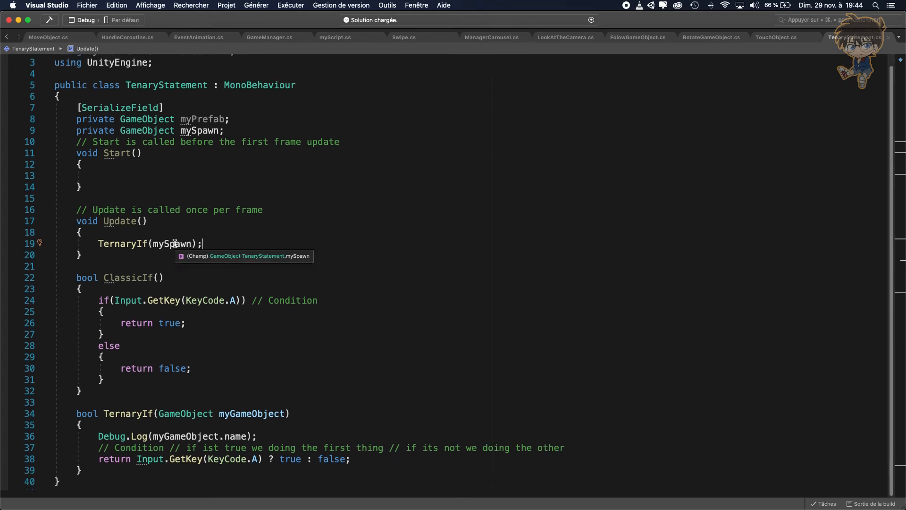
mouse_move(193, 246)
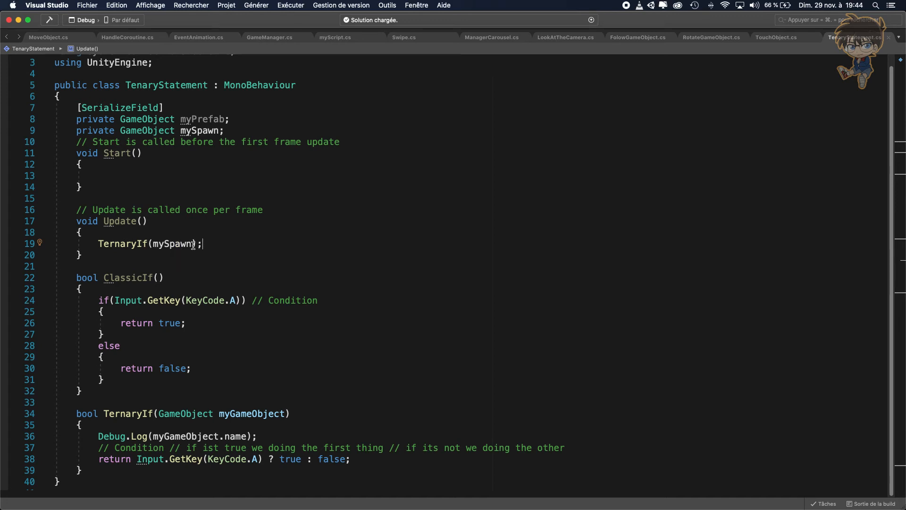
- Change Update's argument to mySpawn ? mySpawn : mySpawn = Instantiate(myPrefab)
double_click(171, 243)
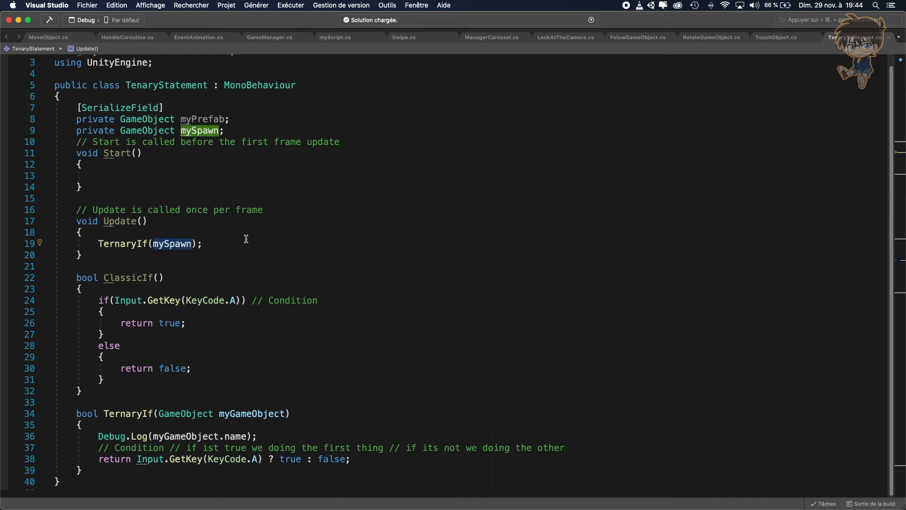
text(?)
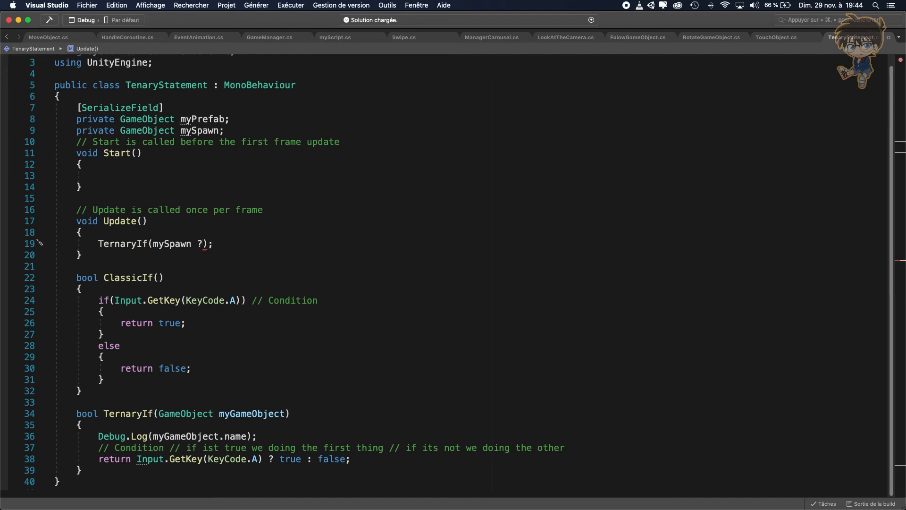
text(mySpawn)
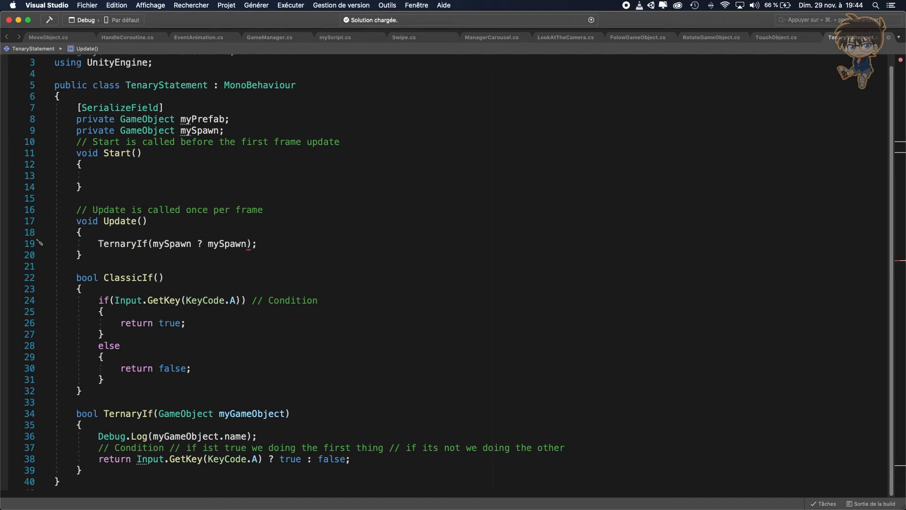
text(:)
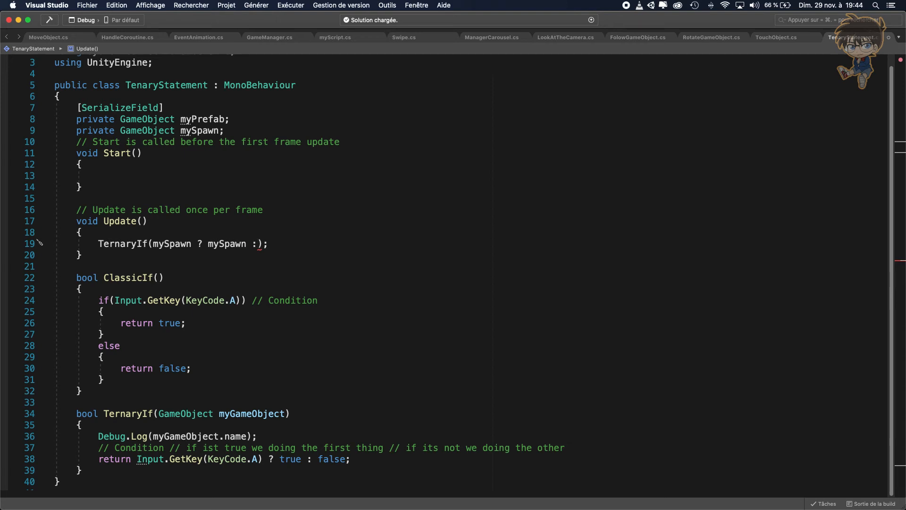
text(mySpawn =)
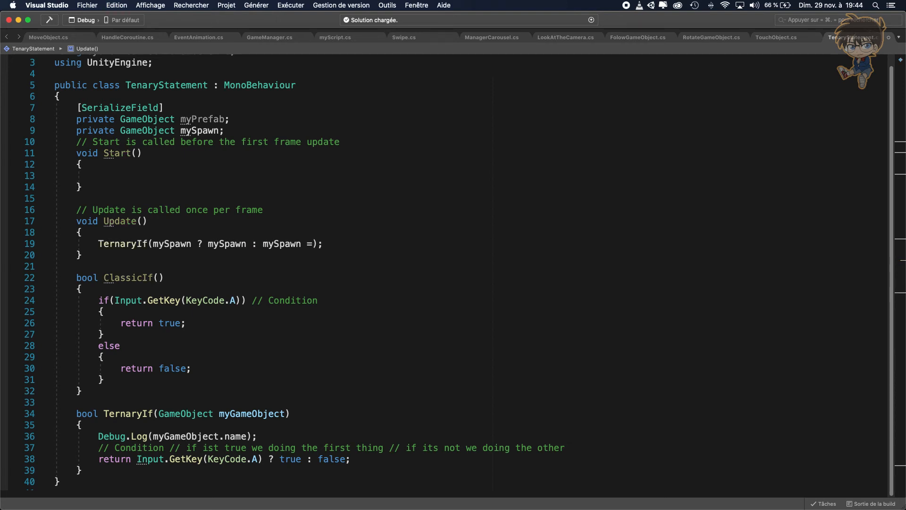
text(instantiate(myPrefab)
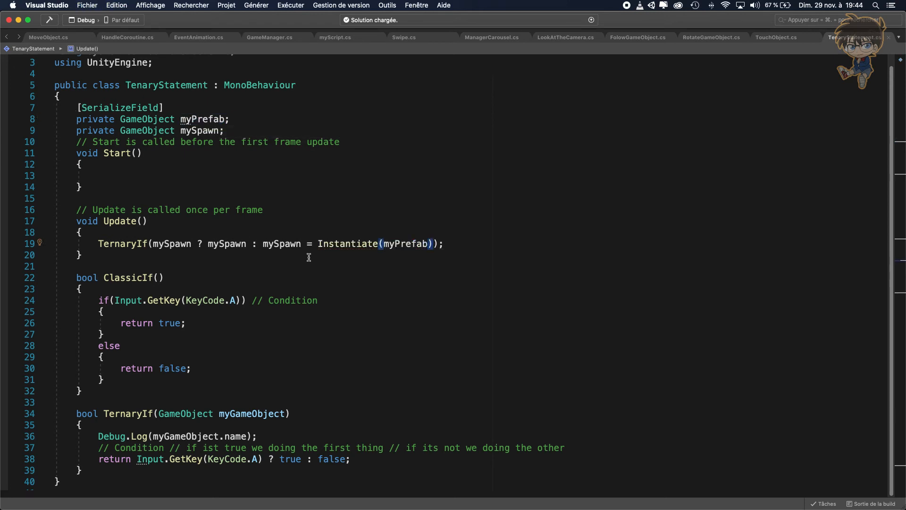
drag(153, 243, 422, 244)
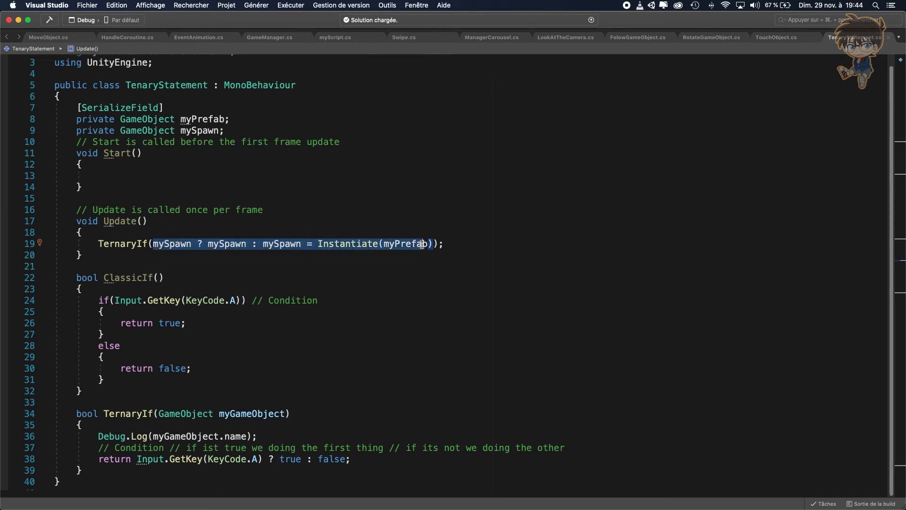
mouse_move(237, 415)
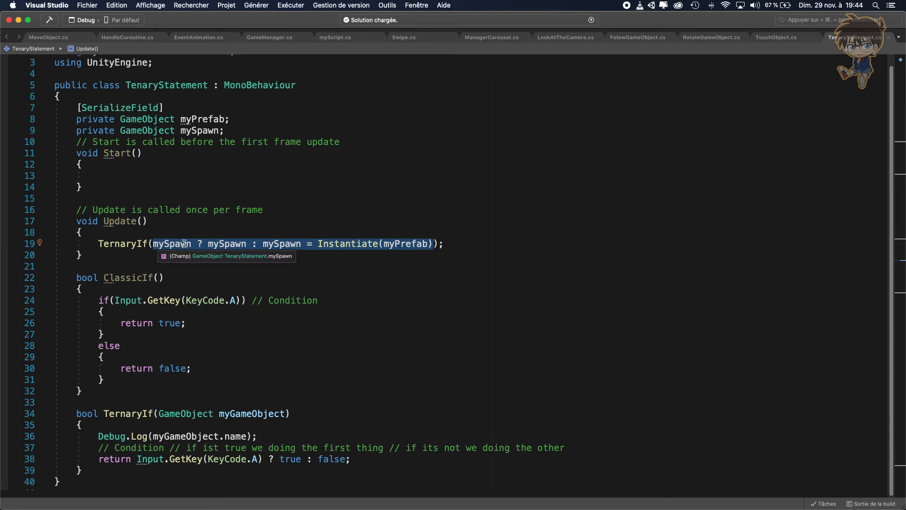
mouse_move(250, 255)
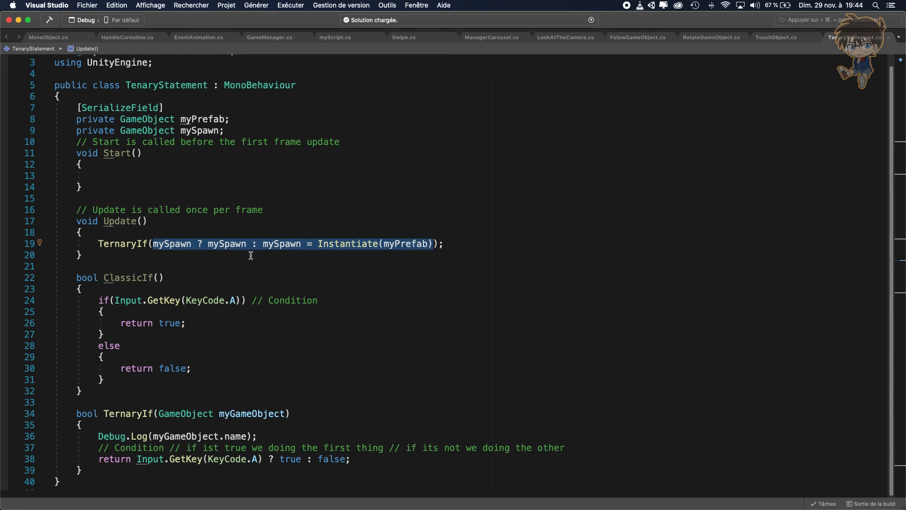
mouse_move(236, 243)
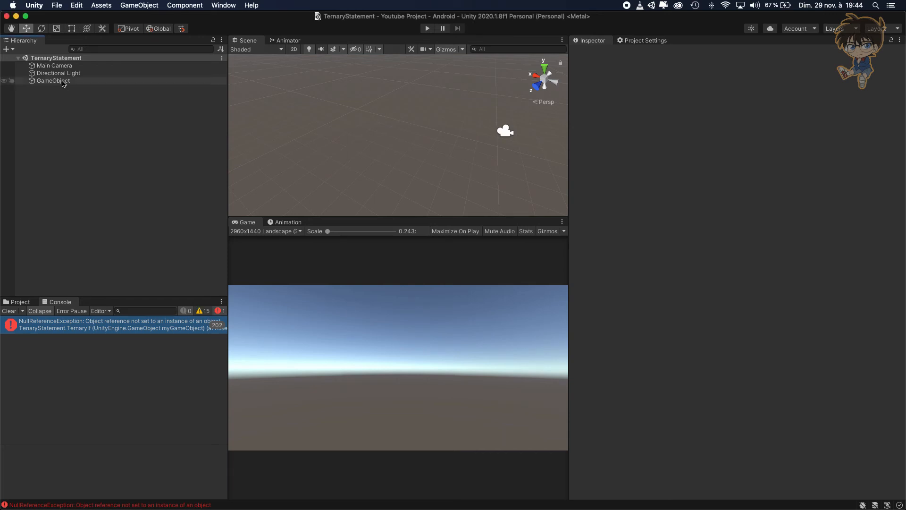
- Assign the RedCube prefab to the GameObject's My Prefab field
click(53, 80)
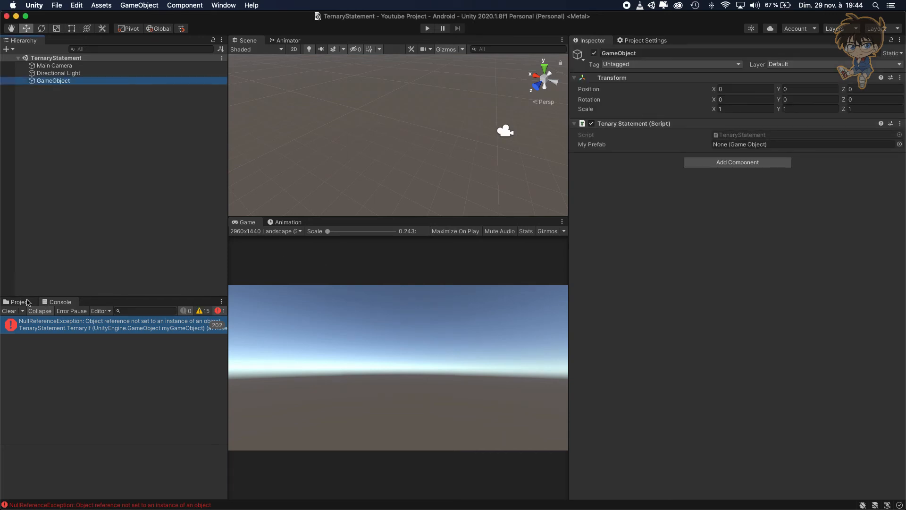
click(18, 301)
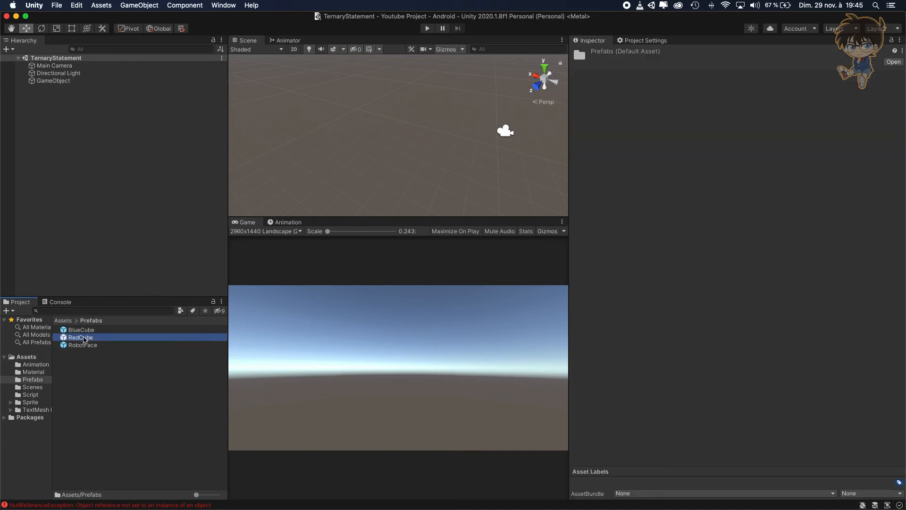
click(53, 80)
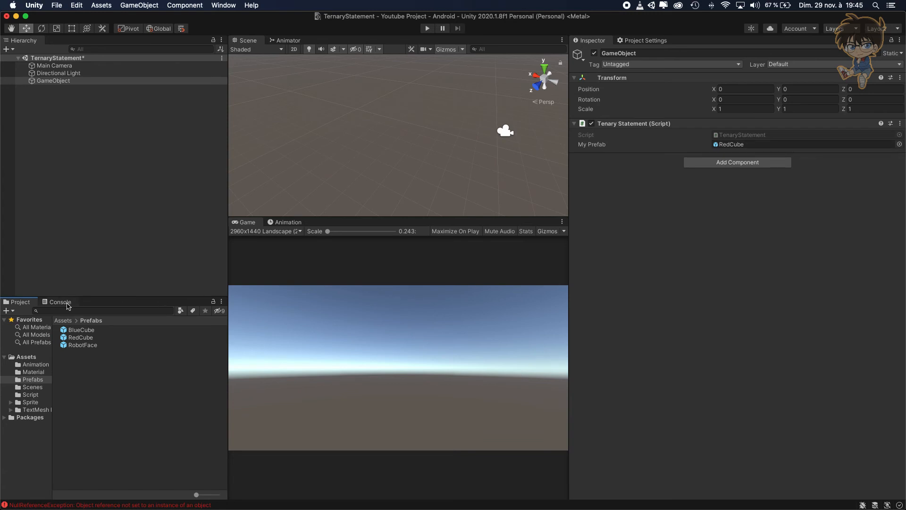
- Run play mode with the Console shown and inspect the spawned RedCube clone
click(60, 301)
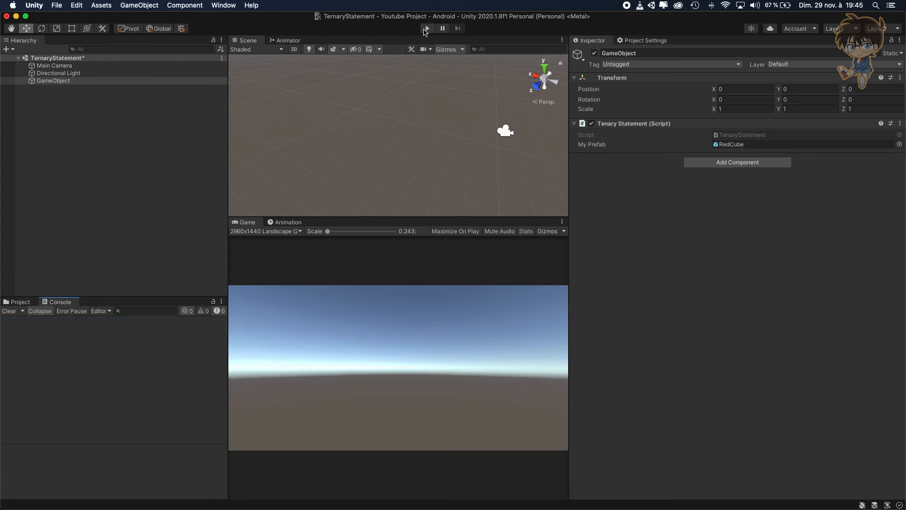
click(427, 28)
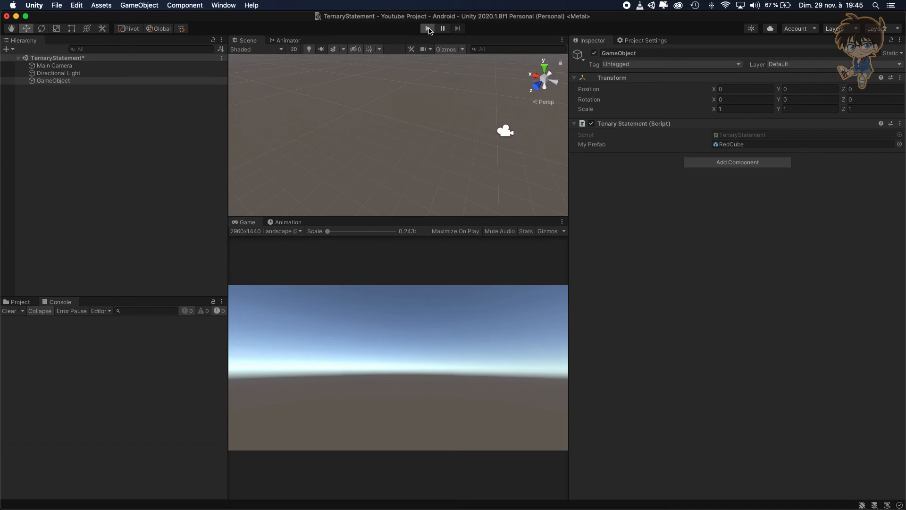
click(427, 28)
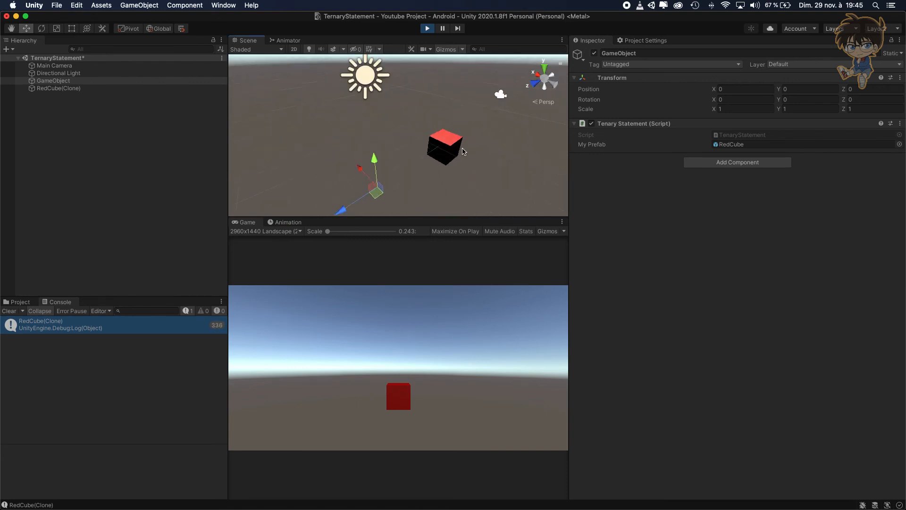
click(59, 88)
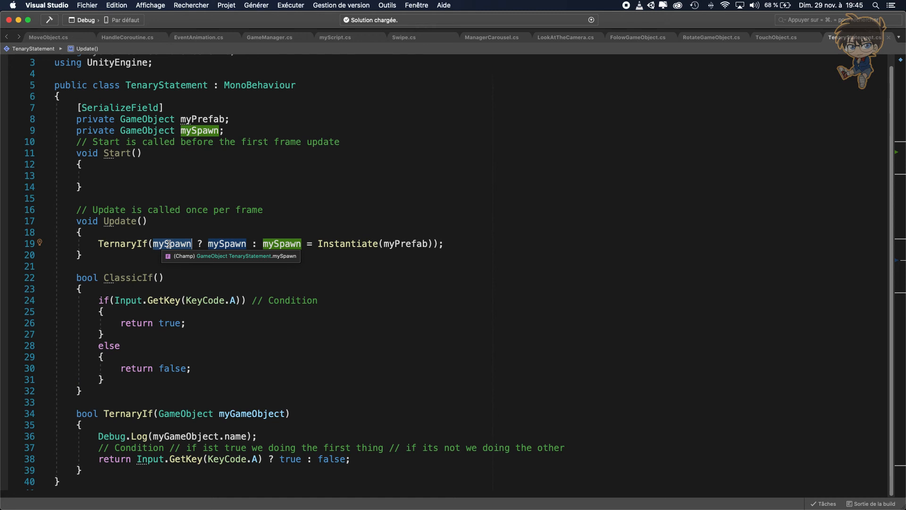
mouse_move(225, 245)
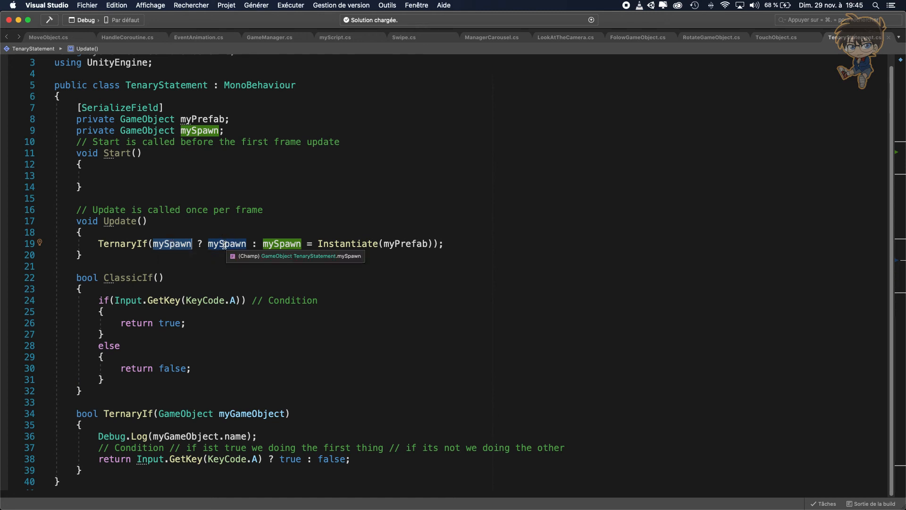
mouse_move(227, 419)
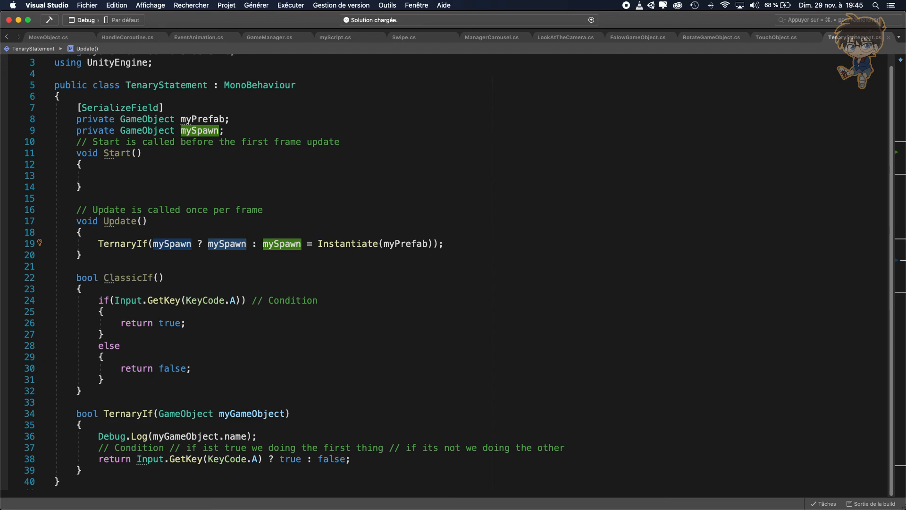
click(426, 28)
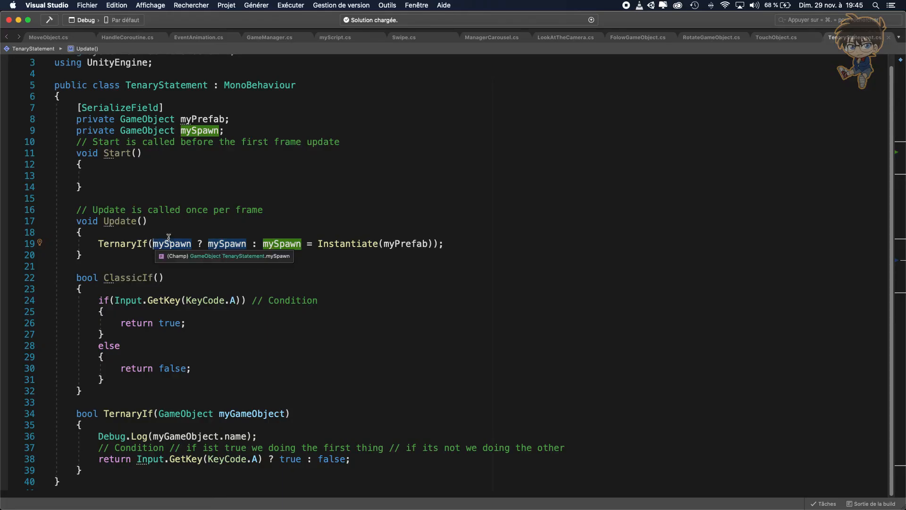
- Rewrite the argument as !mySpawn ? mySpawn = Instantiate(myPrefab) : mySpawn
text(!)
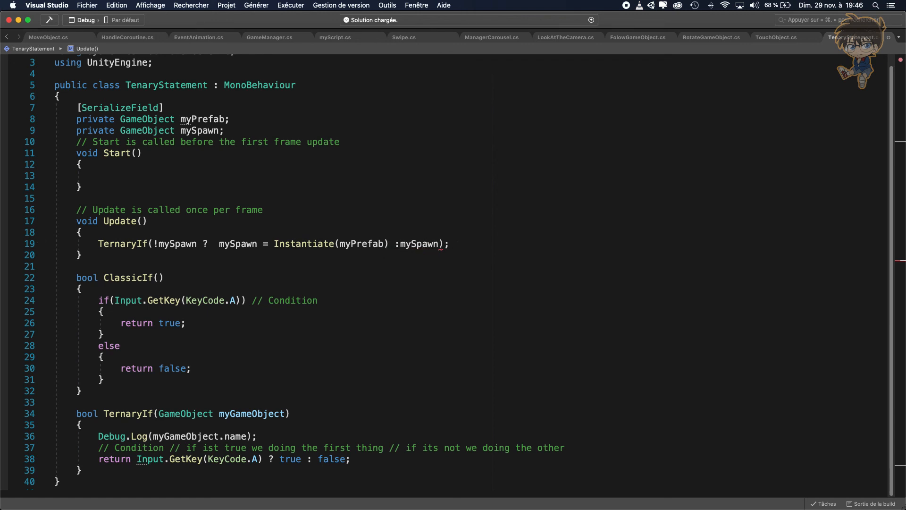
click(400, 244)
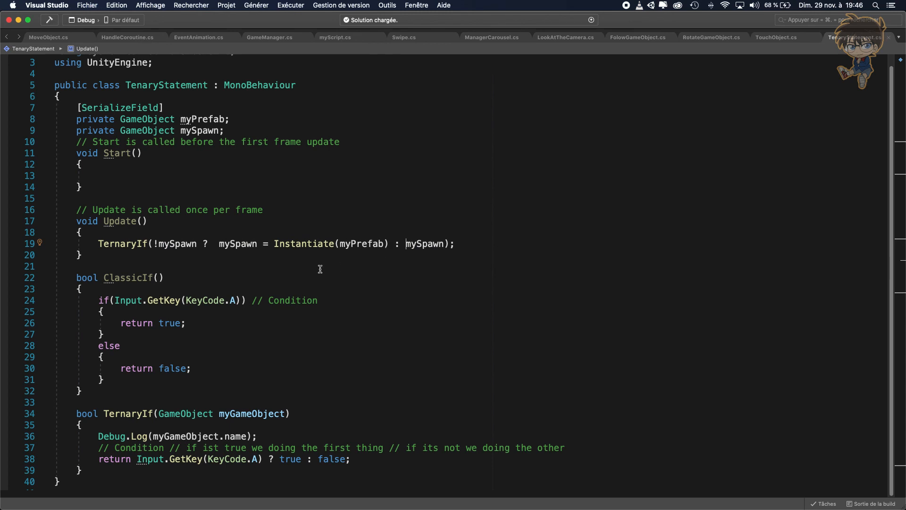
double_click(238, 243)
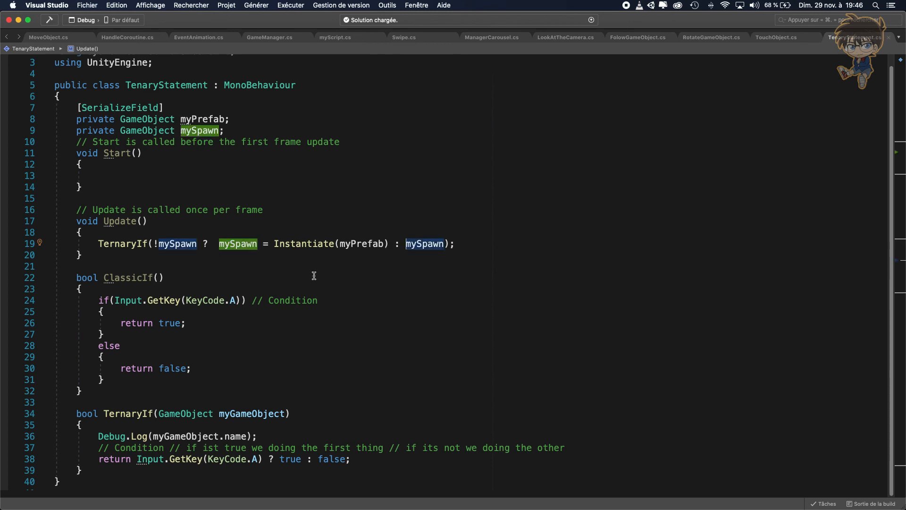
mouse_move(376, 256)
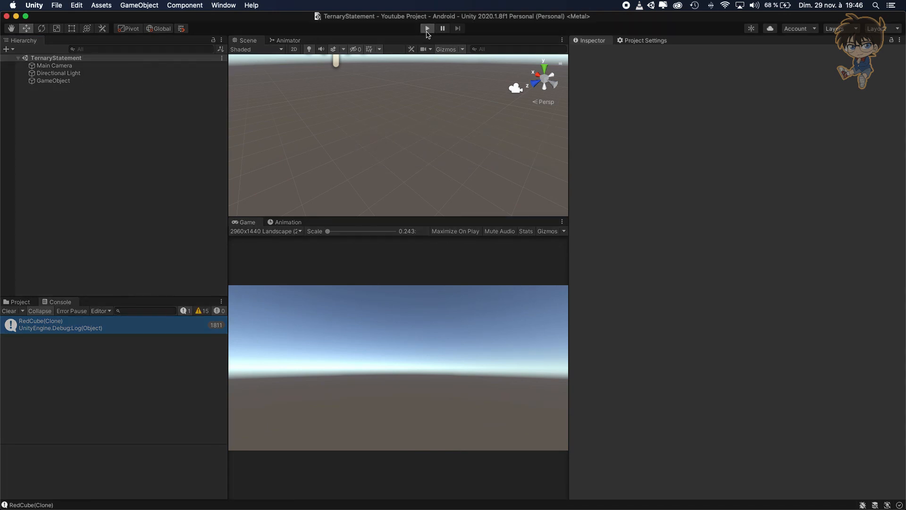
- Start and stop play mode, confirming one RedCube clone spawns and logs its name
click(427, 28)
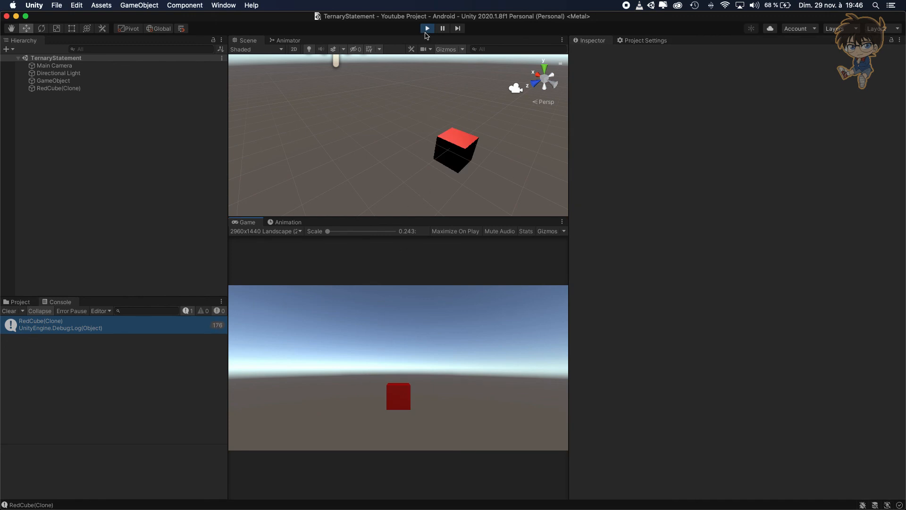
click(427, 28)
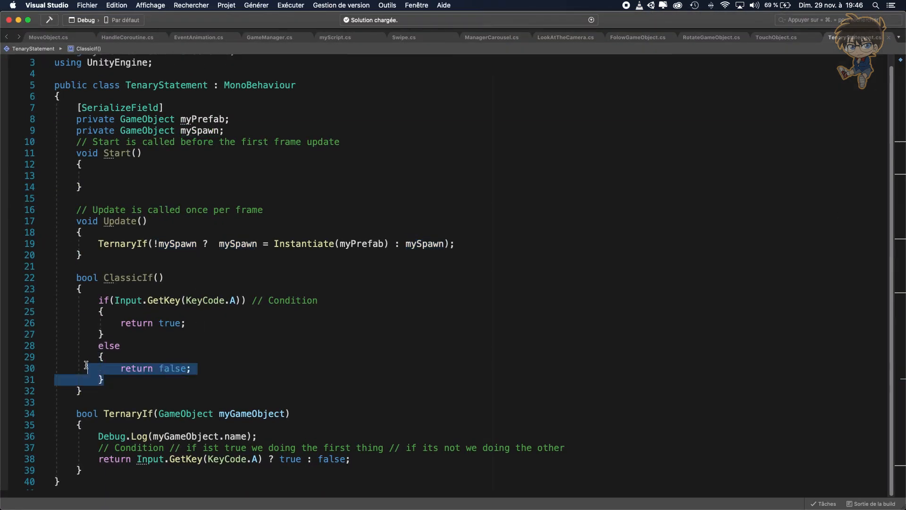
mouse_move(113, 322)
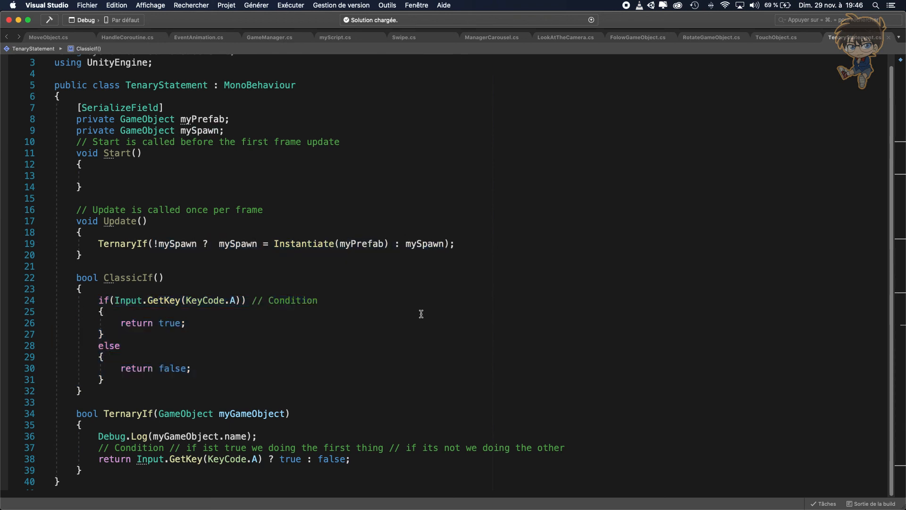
mouse_move(420, 319)
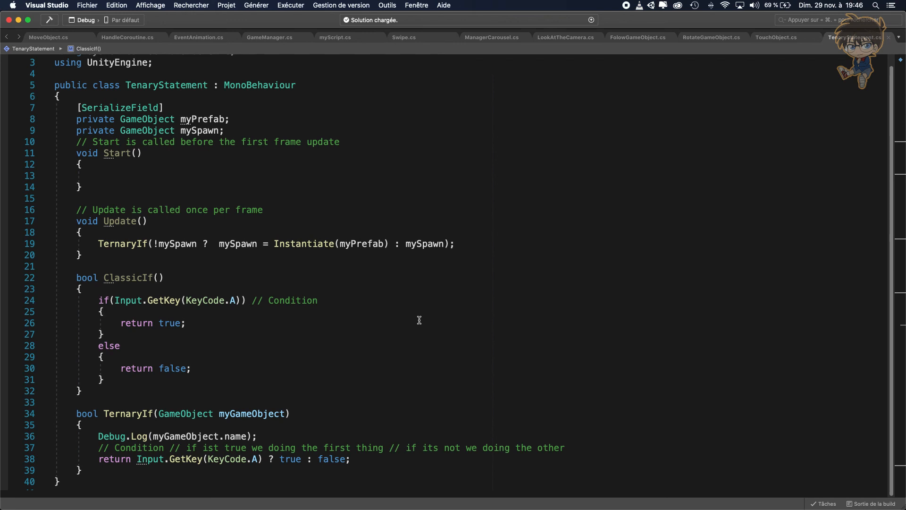
mouse_move(415, 322)
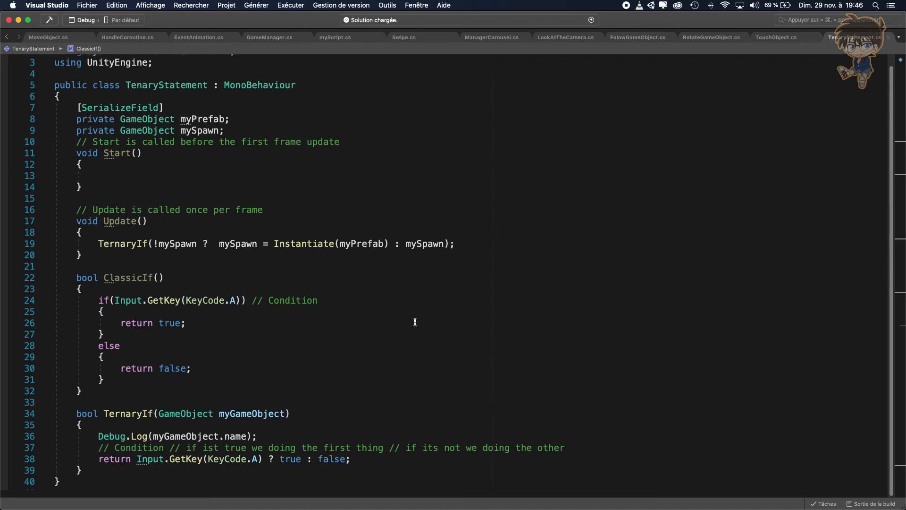